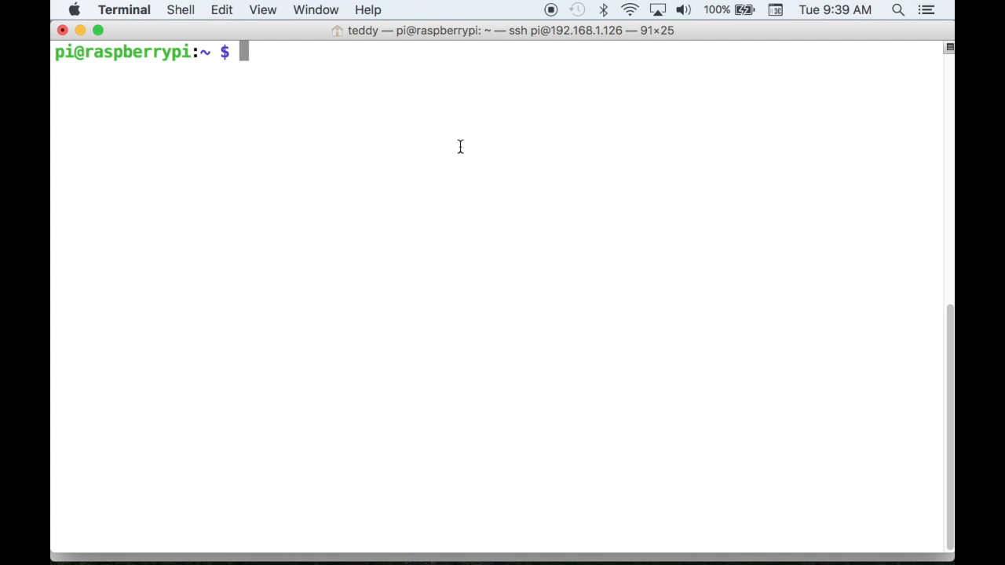
# Install CUPS with the Gutenprint drivers via sudo apt-get install cups
pyautogui.write('sudo ap')
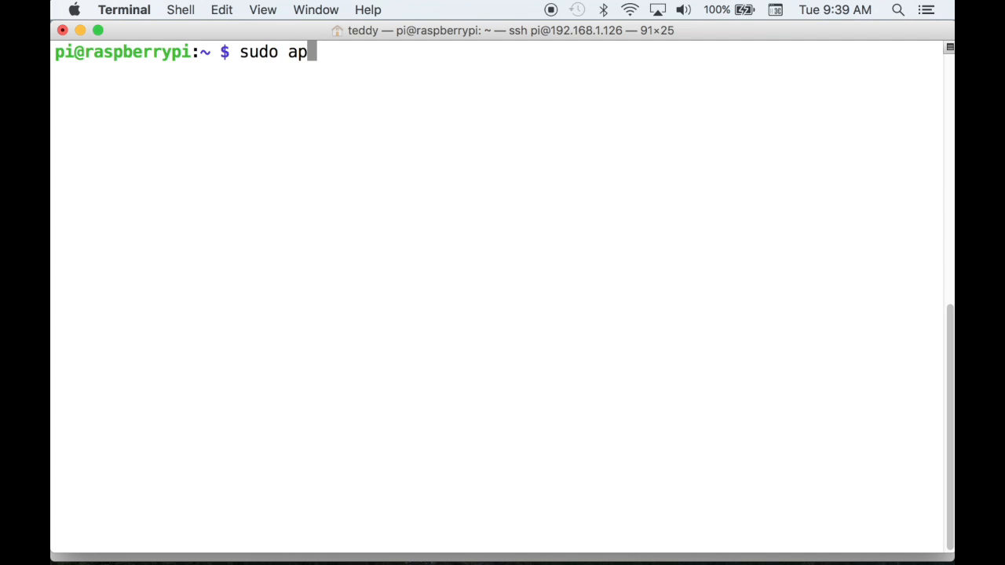
pyautogui.write('t-get install cups')
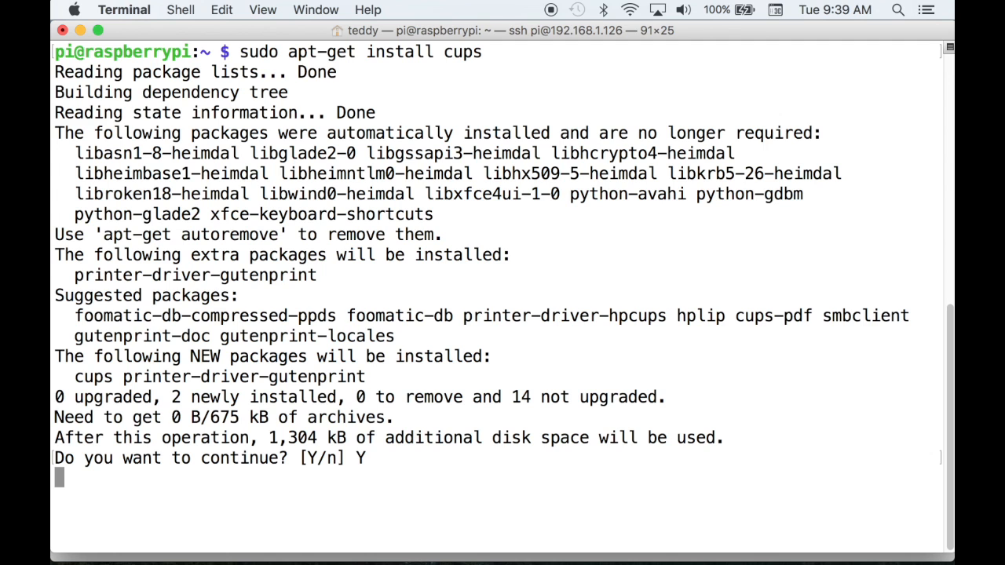
pyautogui.press('Return')
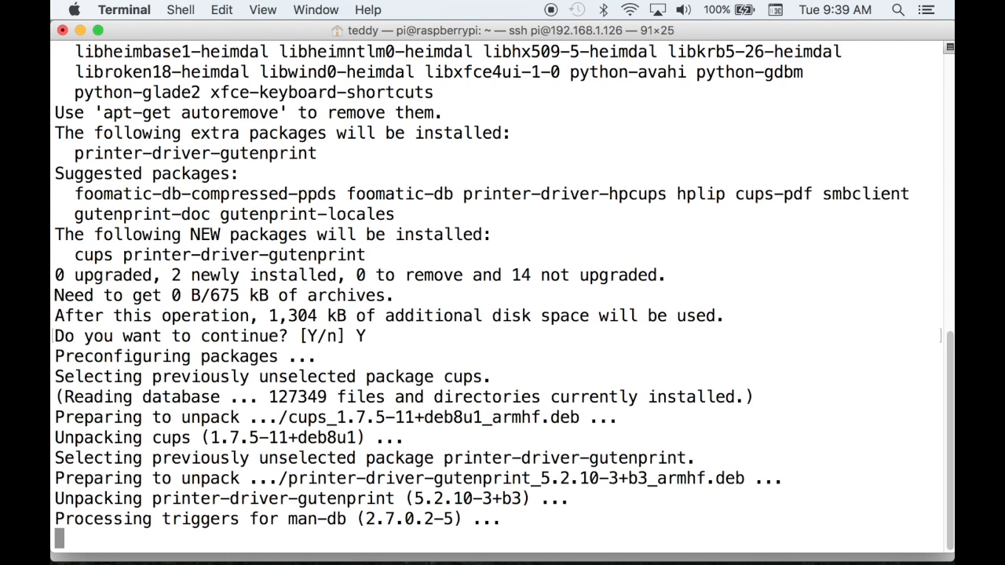
pyautogui.scroll(-3)
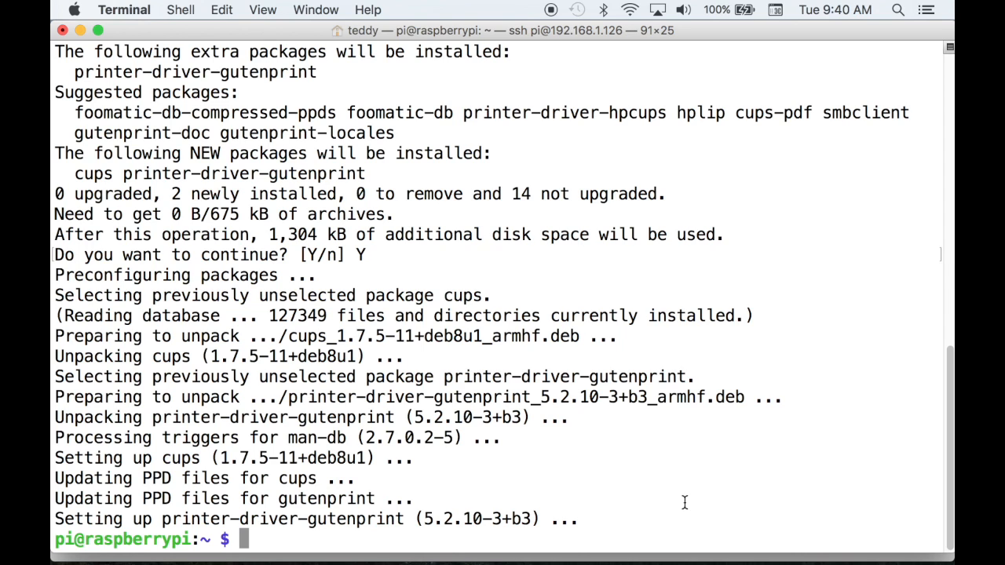
# Open /etc/cups/cupsd.conf for editing with sudo nano
pyautogui.write('sudo nano')
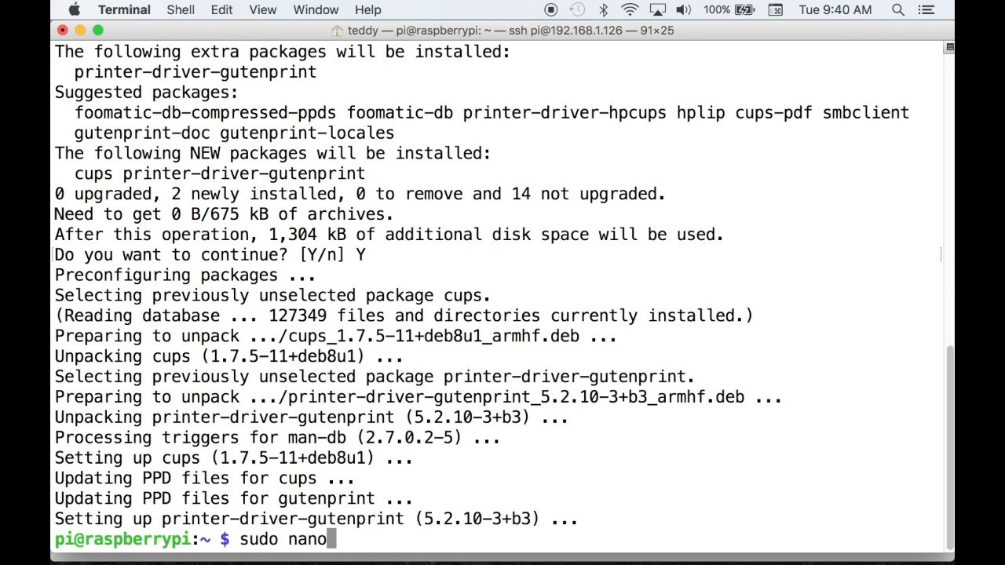
pyautogui.write('/etc/cu')
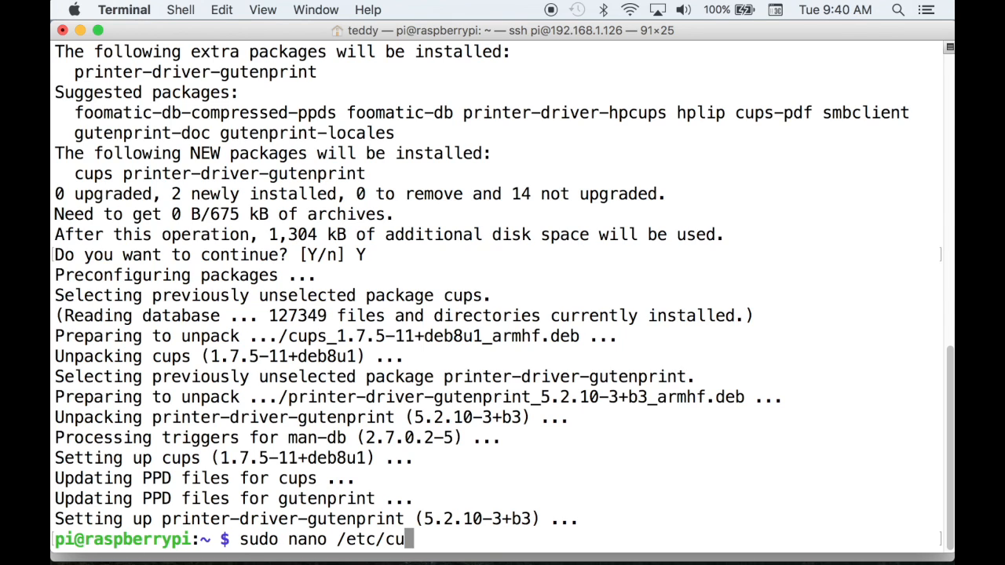
pyautogui.write('ps/cupsd.conf')
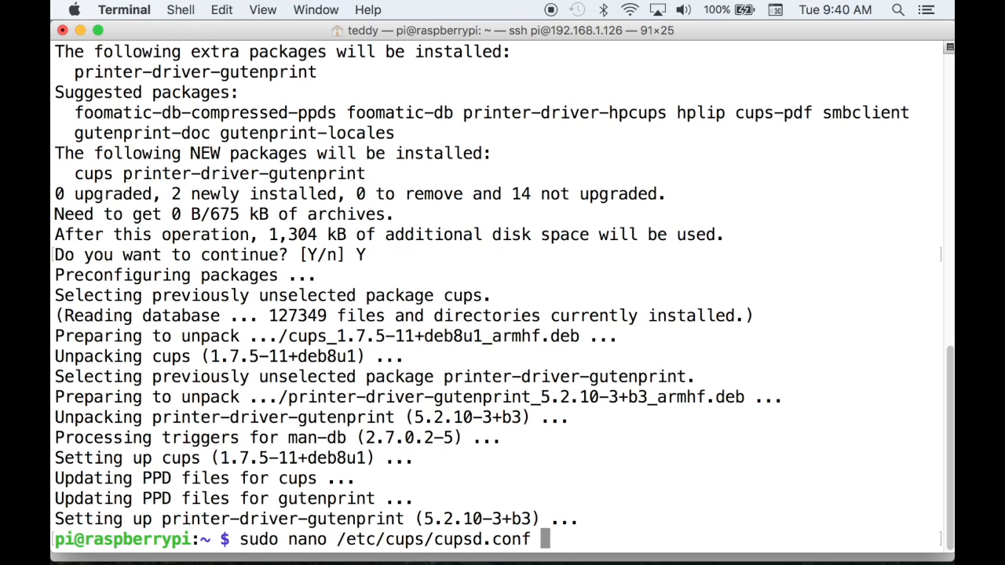
pyautogui.press('enter')
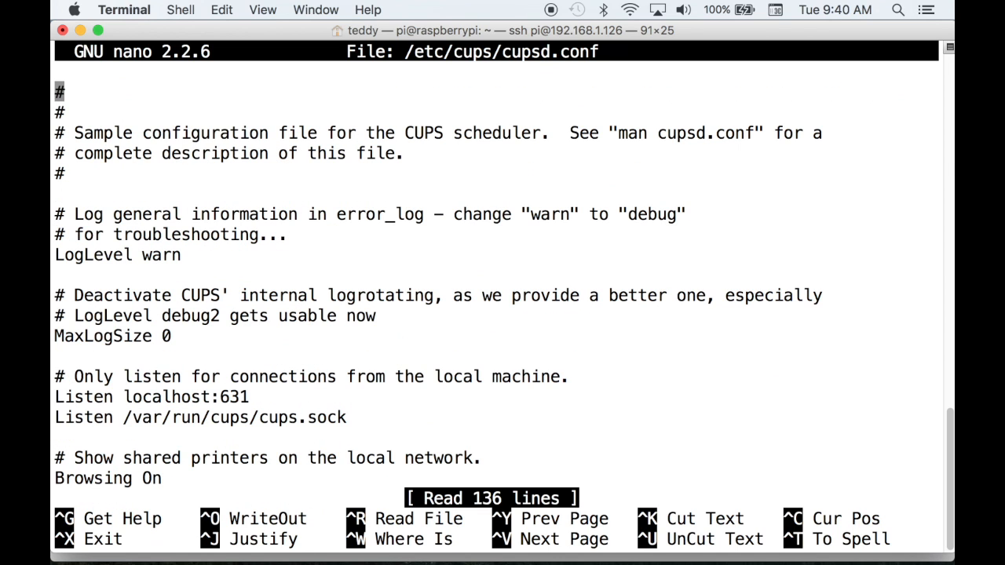
# Comment out Listen localhost:631 and add Port 631 so CUPS accepts network connections
pyautogui.press('Down')
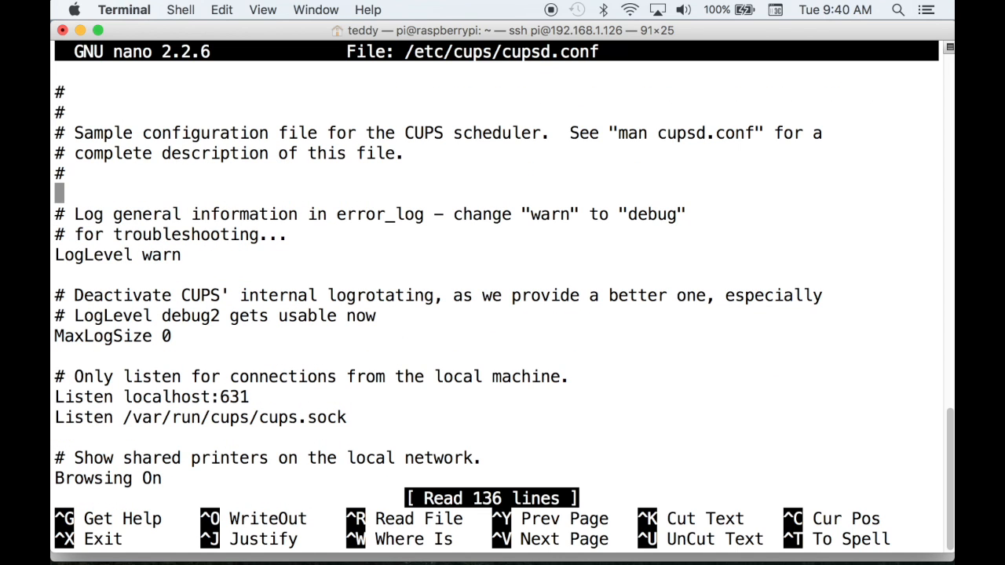
pyautogui.write('#')
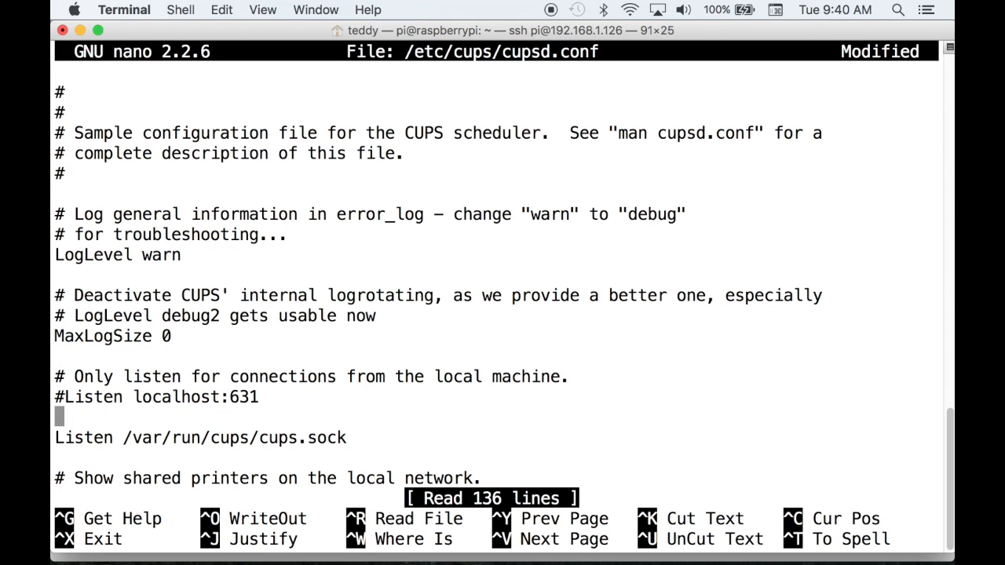
pyautogui.write('Port 631')
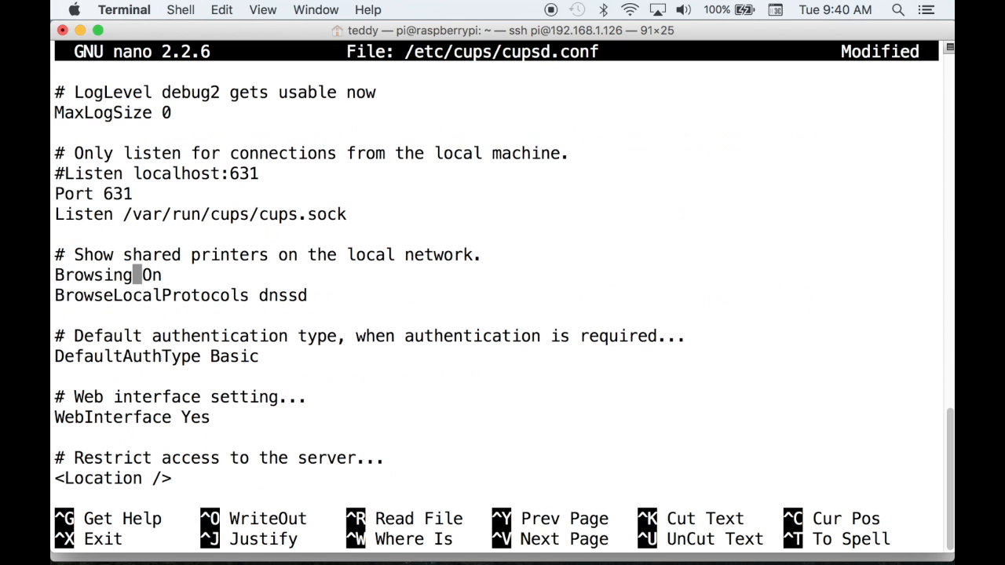
pyautogui.scroll(-3)
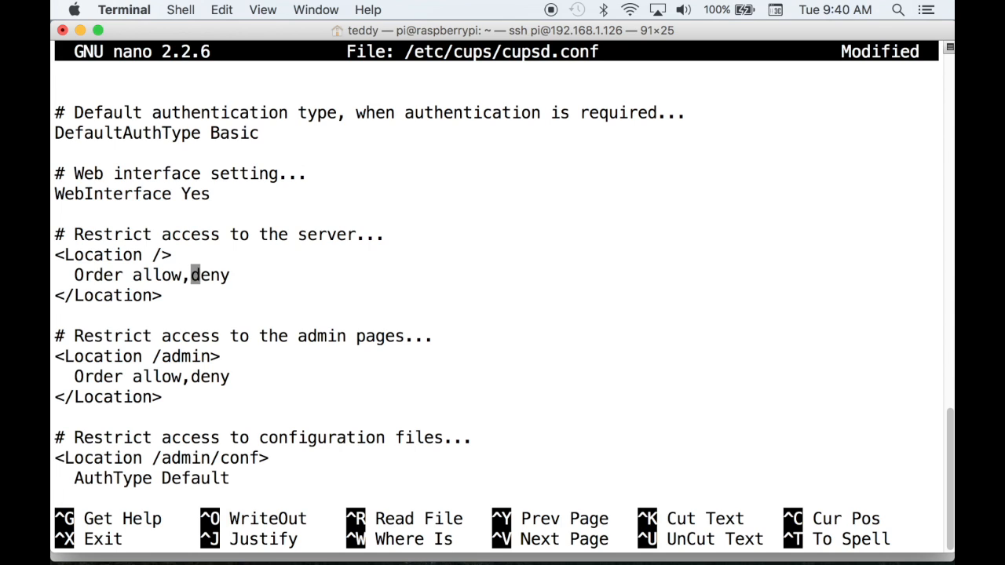
pyautogui.press('Return')
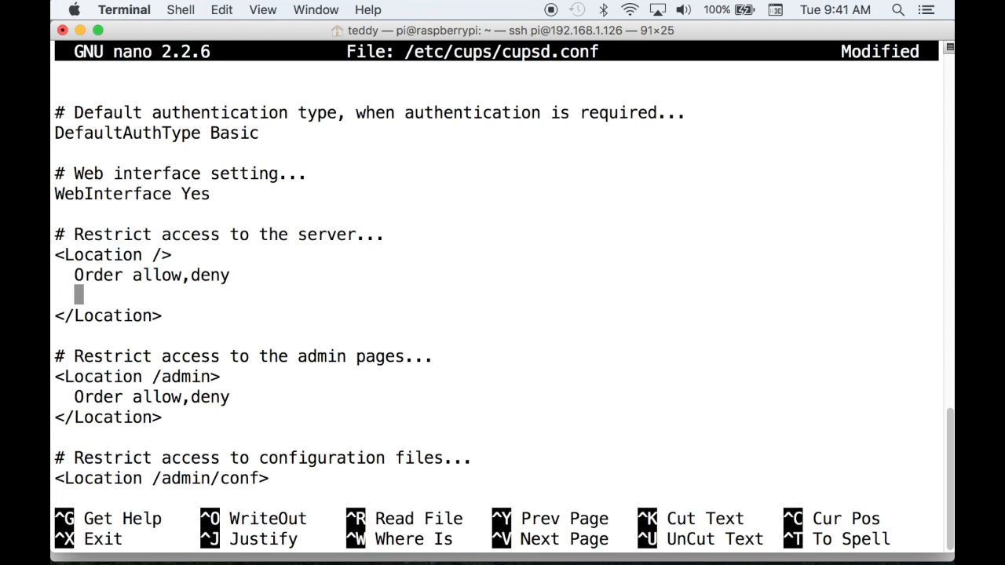
pyautogui.write('Allow @local')
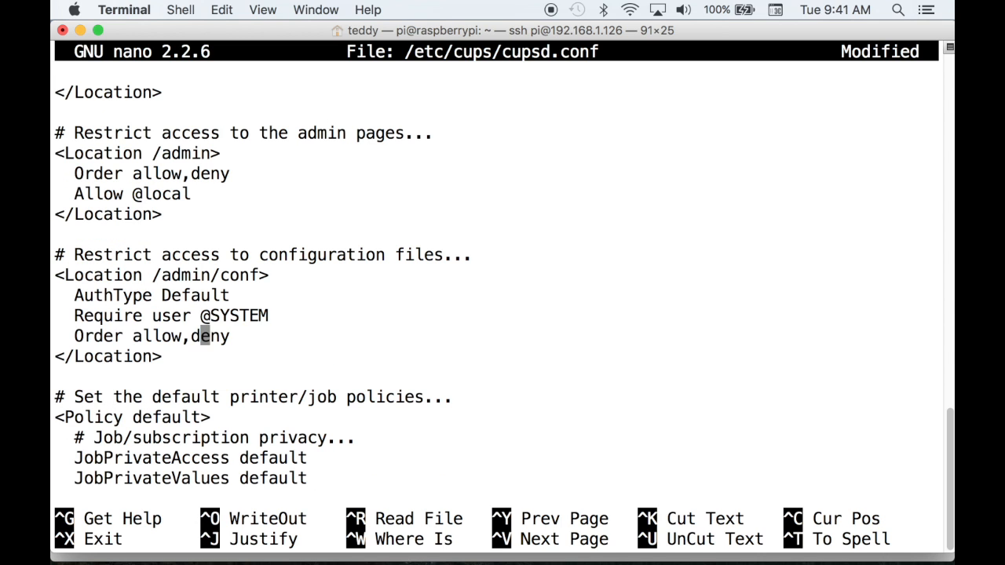
pyautogui.write('Allow @l')
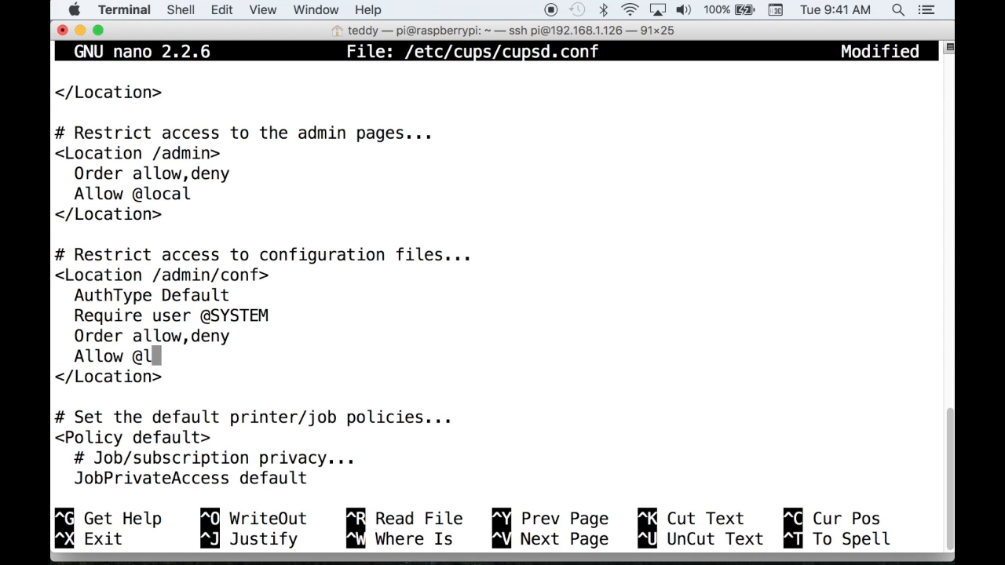
pyautogui.press('ctrl+o')
pyautogui.write('sudo user')
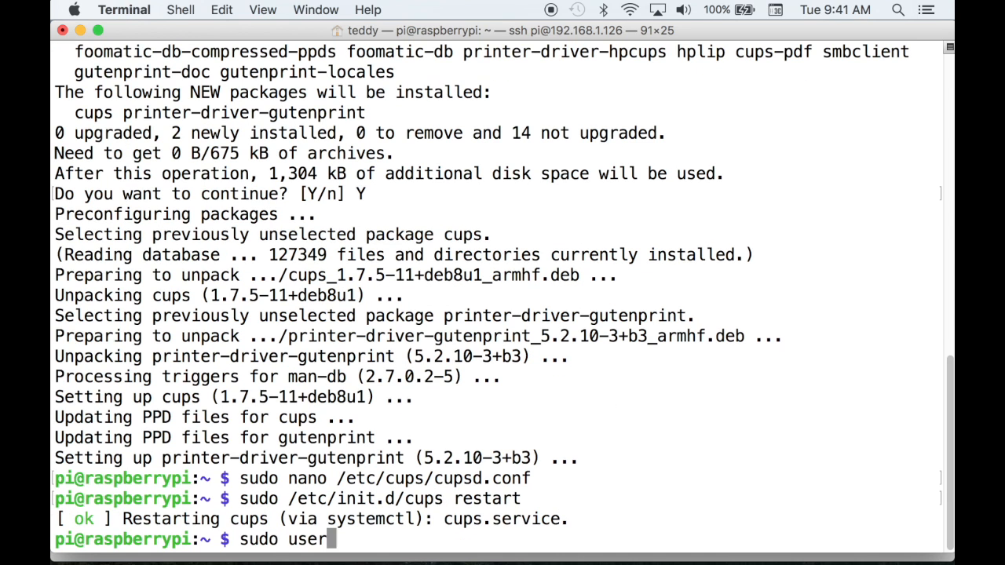
# Add the pi user to the lpadmin group with sudo usermod -a -G lpadmin pi
pyautogui.write('mod -a -G lpadmin pi')
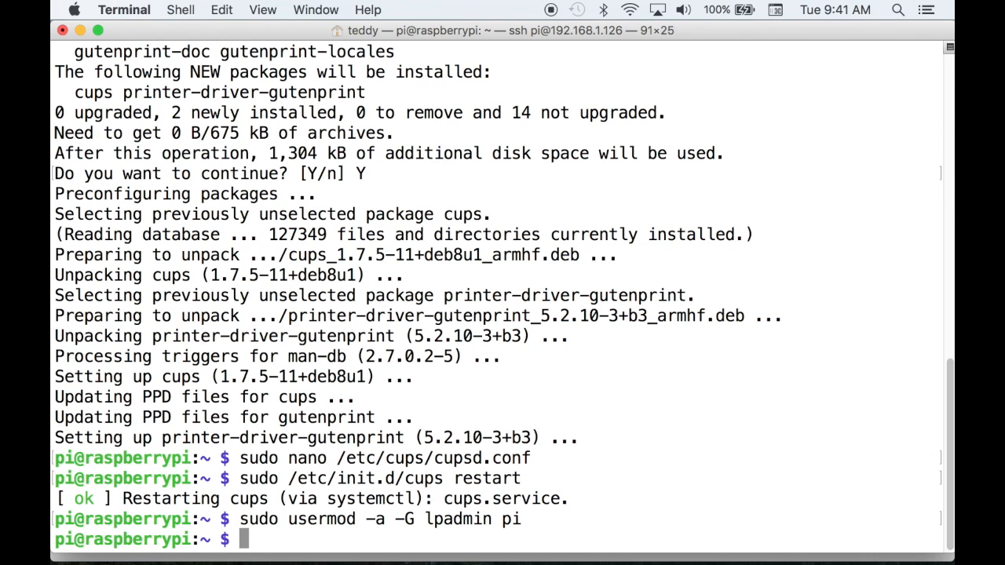
pyautogui.moveTo(632, 265)
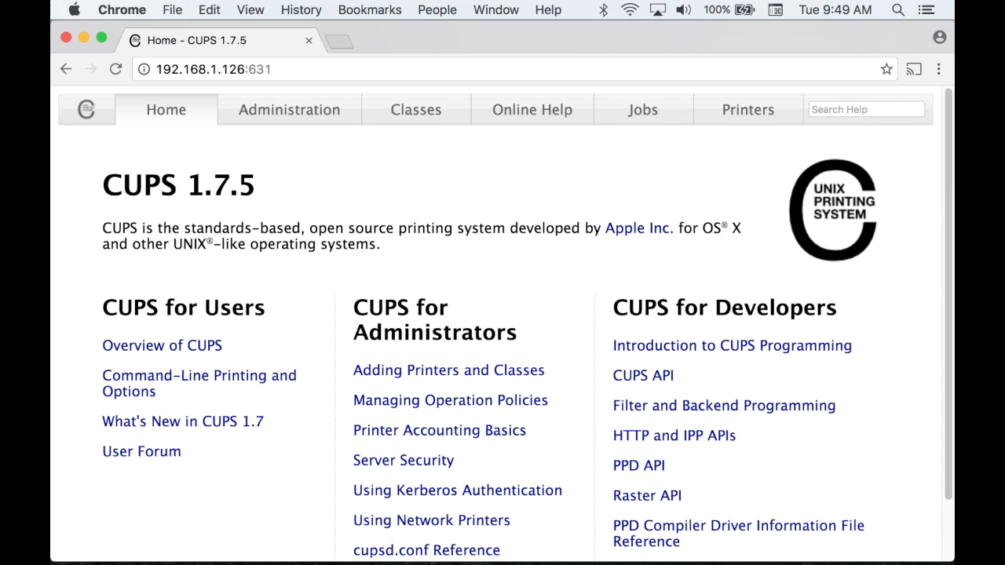
pyautogui.moveTo(450, 400)
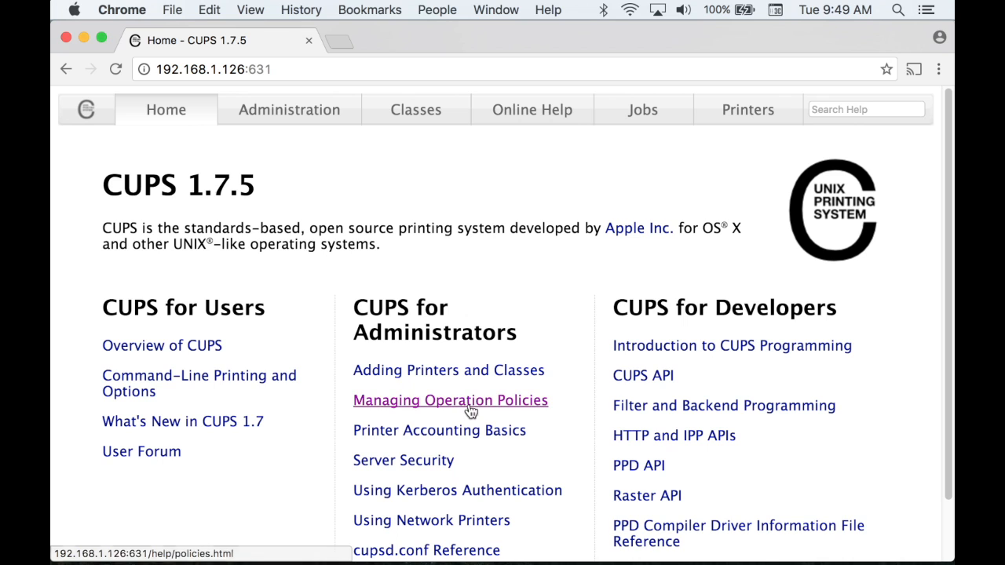
# Follow the https admin link and proceed past the certificate warning to 192.168.1.126
pyautogui.click(288, 110)
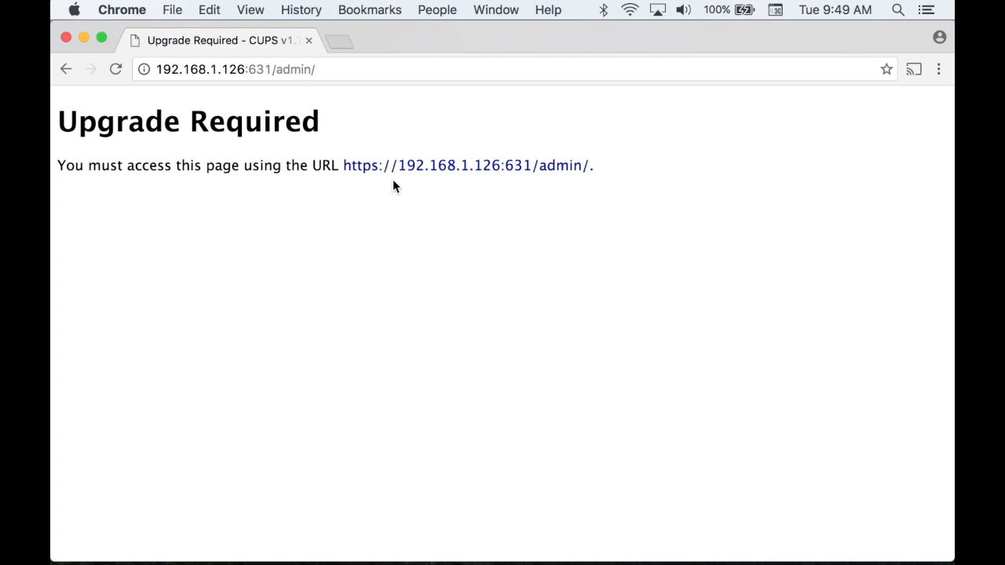
pyautogui.click(465, 165)
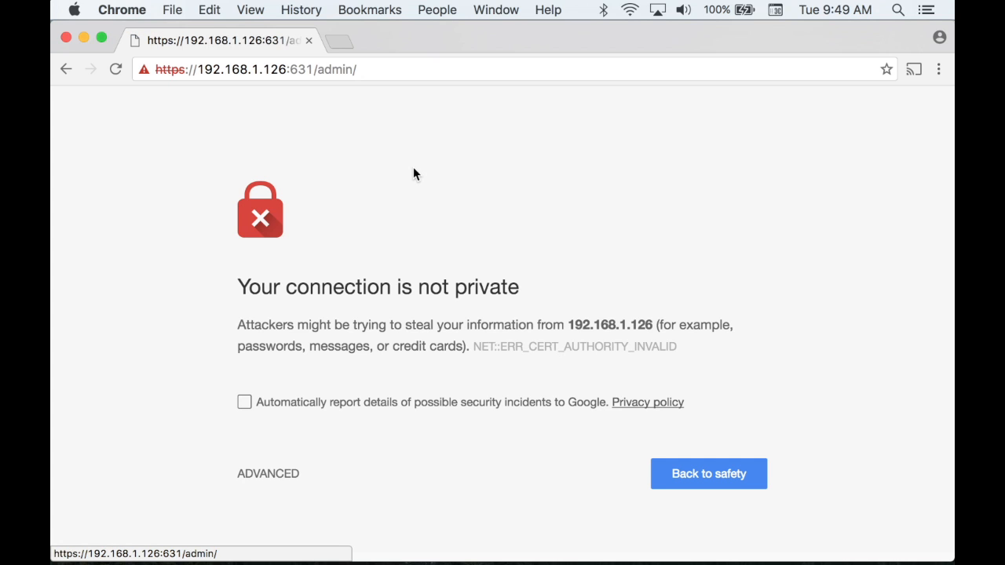
pyautogui.moveTo(267, 473)
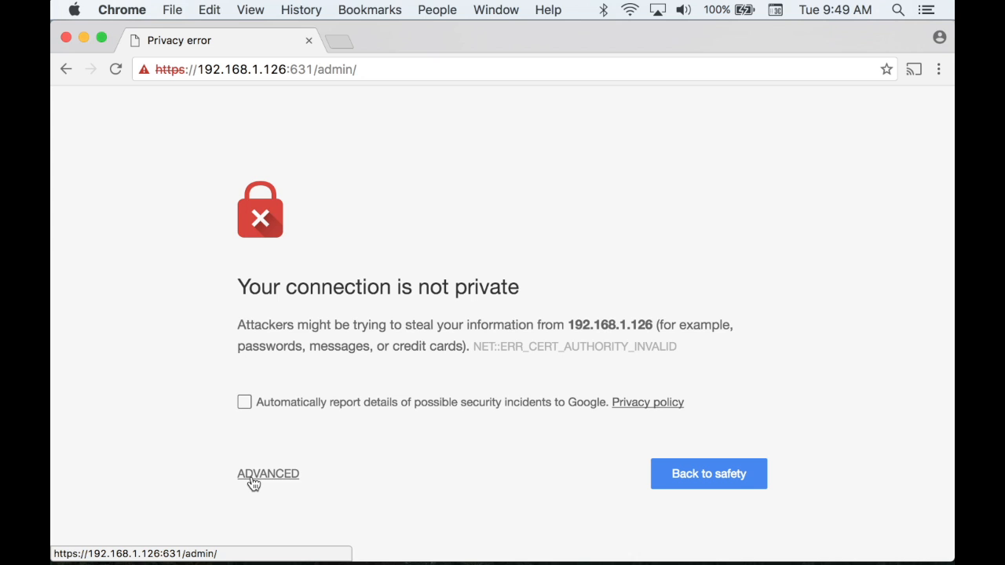
pyautogui.click(268, 473)
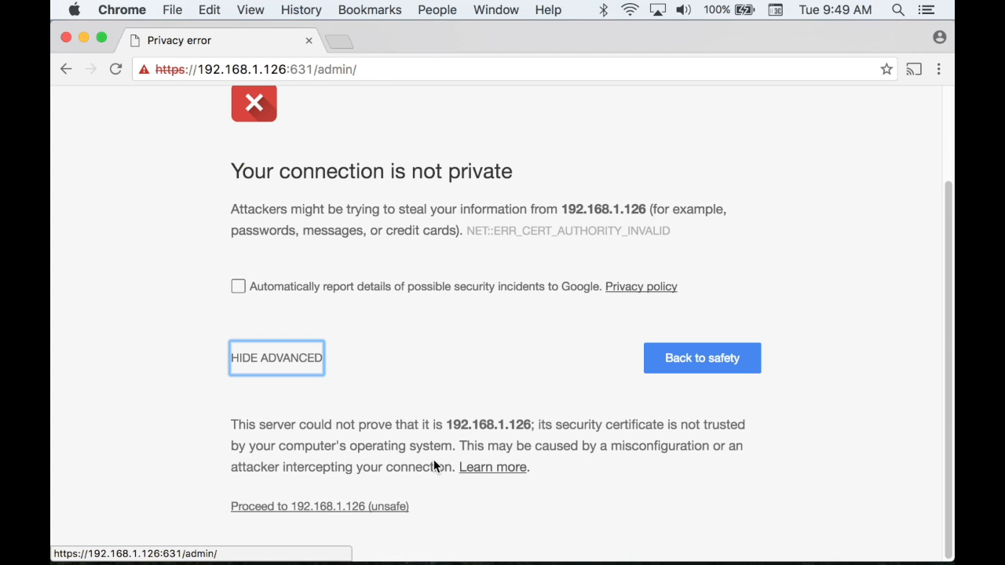
pyautogui.click(318, 505)
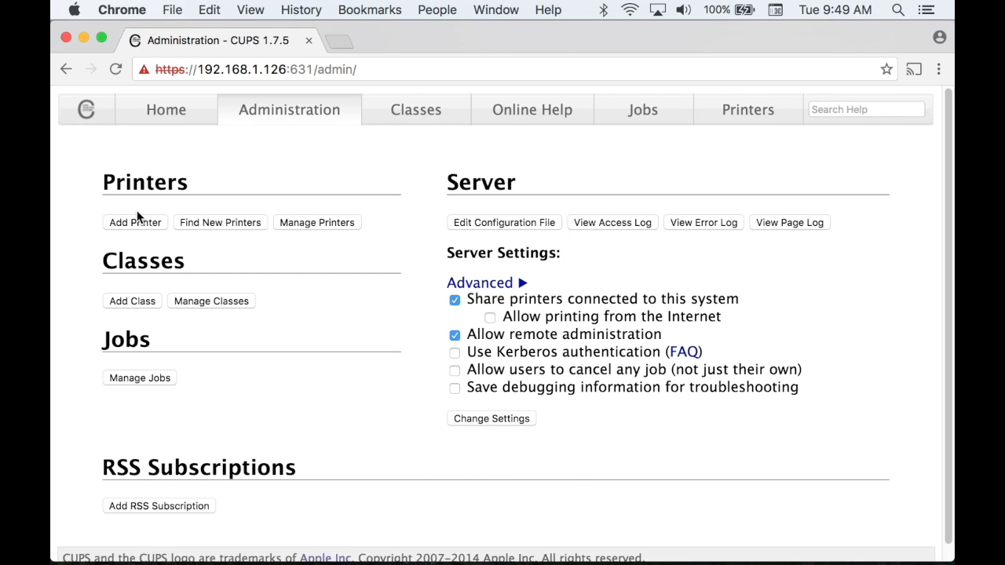
pyautogui.moveTo(128, 227)
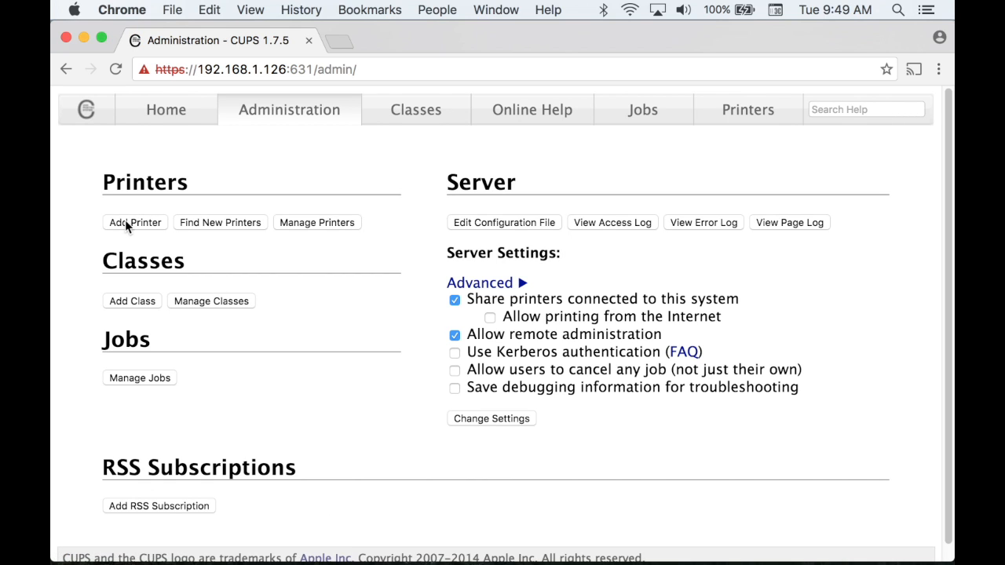
# Begin Add Printer with the 'LPD/LPR Host or Printer' connection type and continue
pyautogui.click(135, 222)
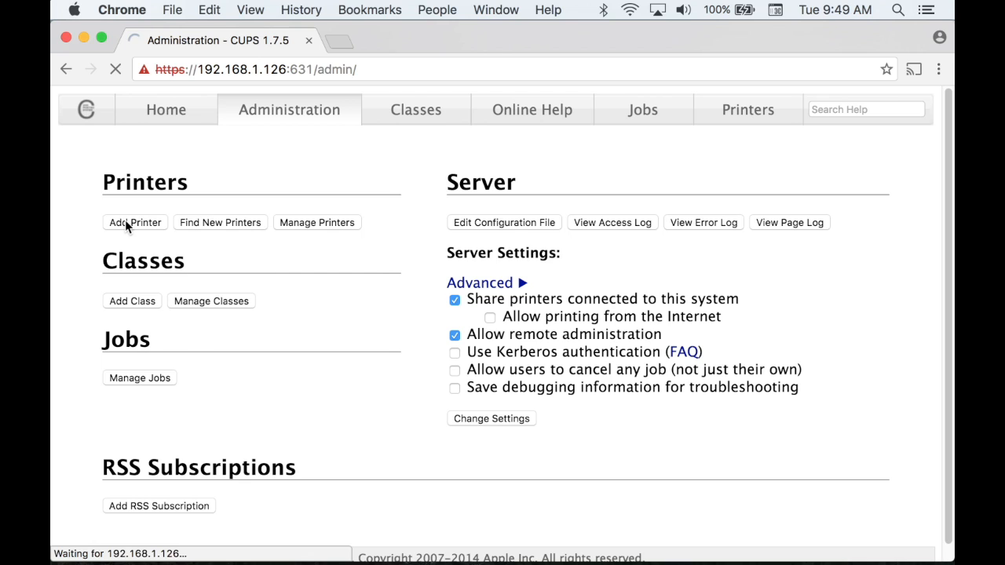
pyautogui.click(134, 222)
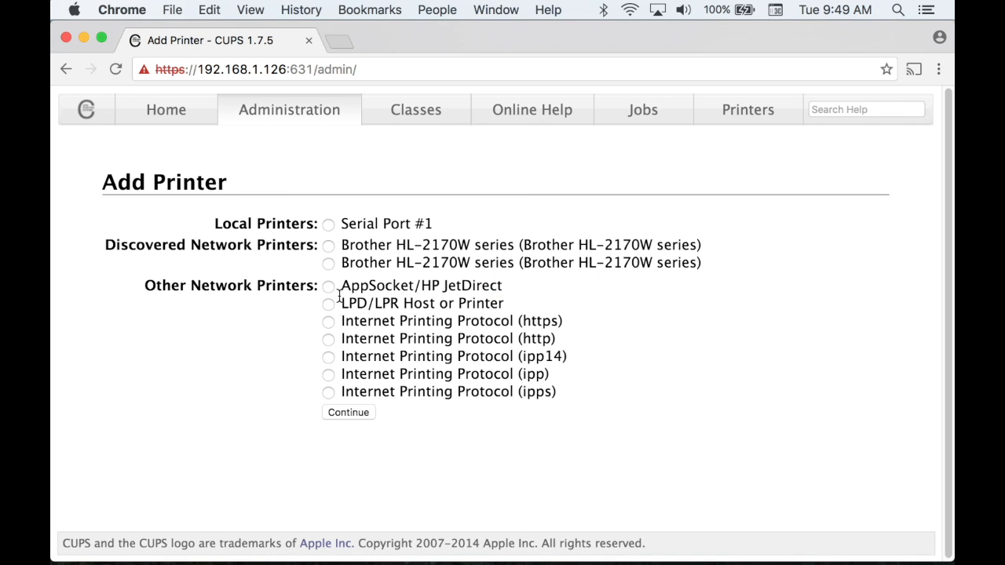
pyautogui.click(328, 303)
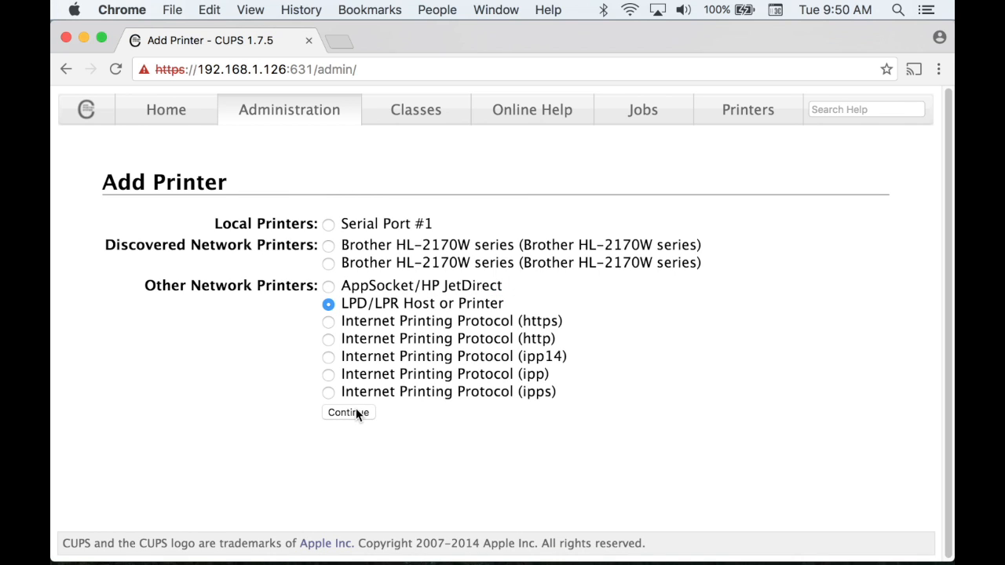
pyautogui.click(348, 412)
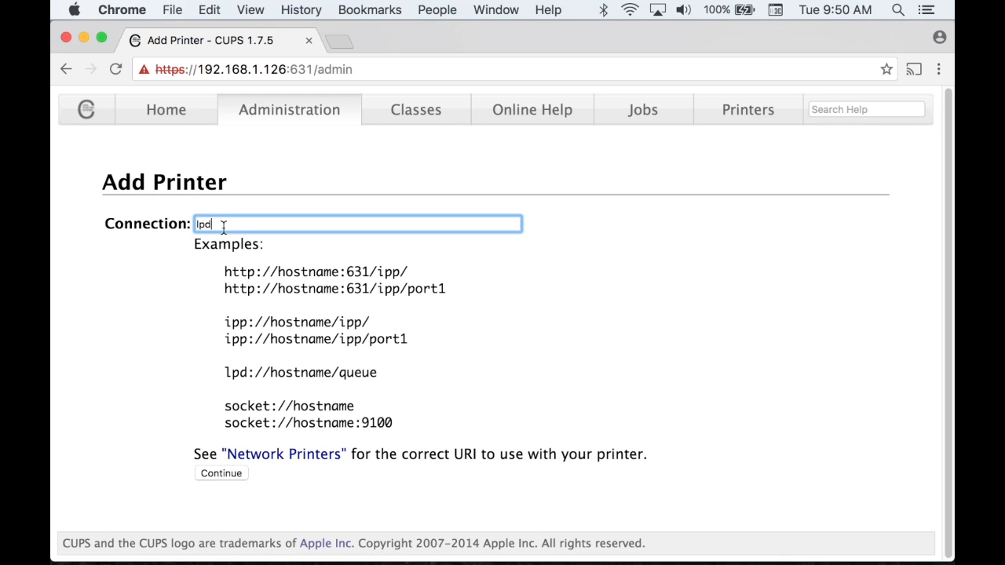
# Set the connection to lpd://192.168.1.104/queue and continue to naming
pyautogui.write('://')
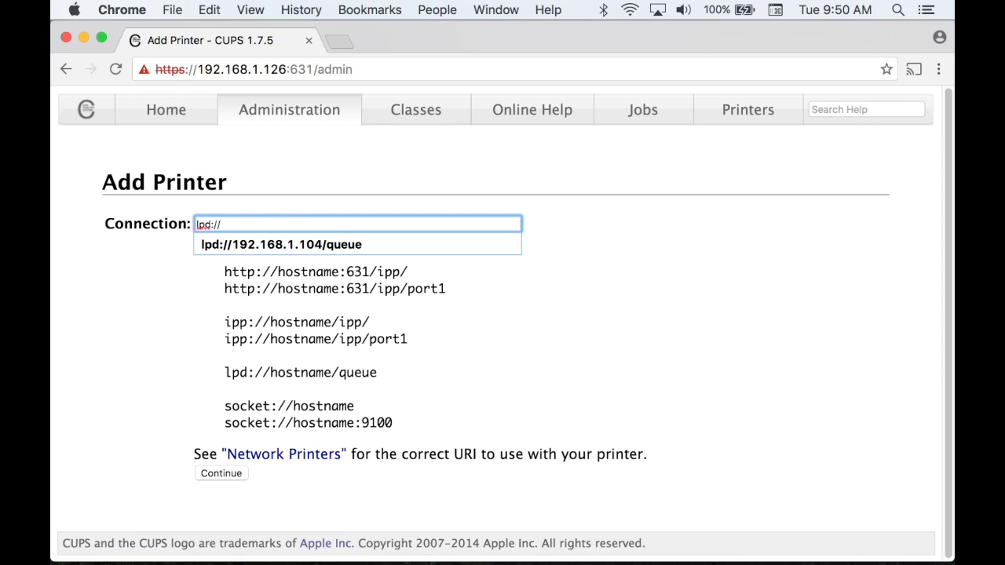
pyautogui.click(281, 244)
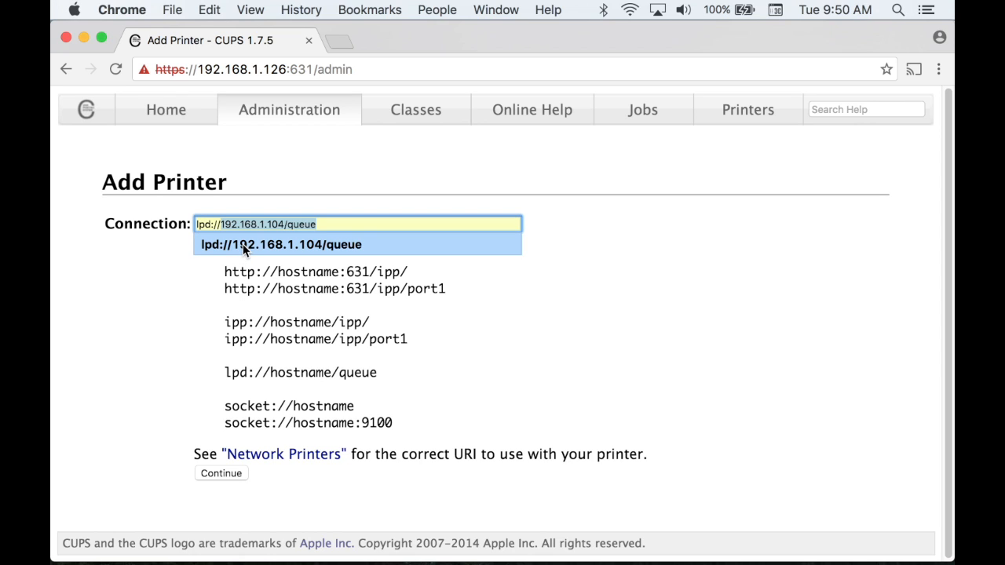
pyautogui.click(281, 244)
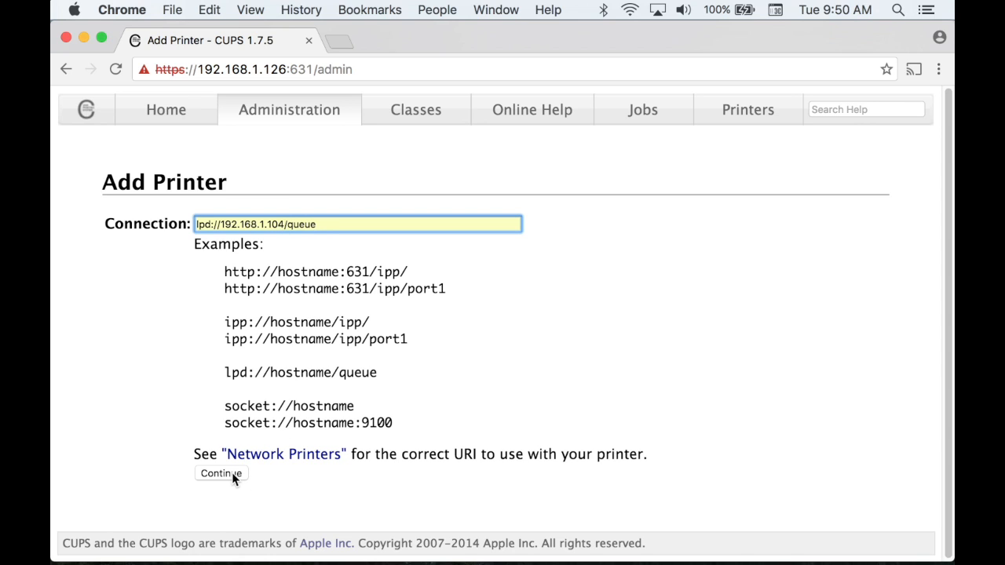
pyautogui.click(221, 473)
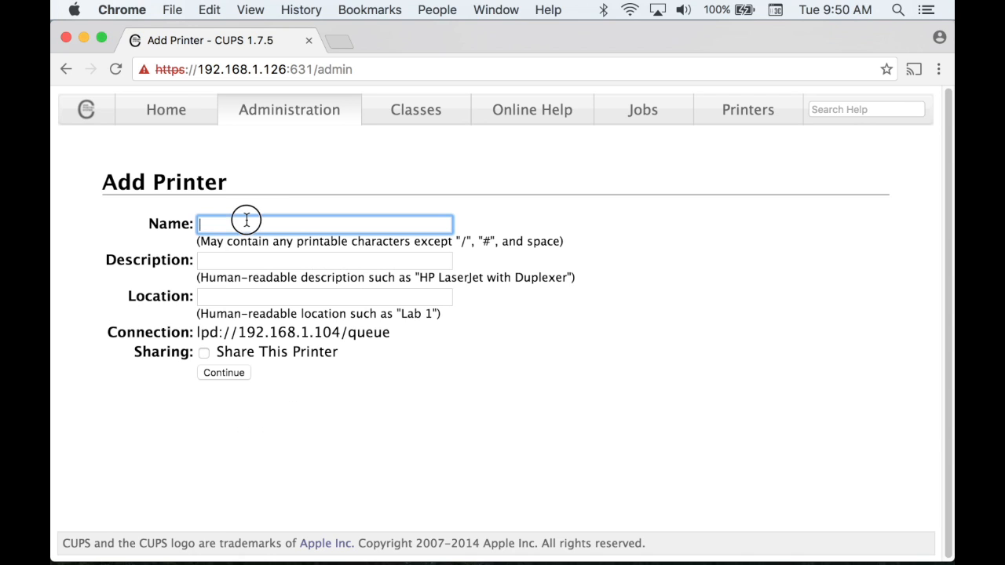
# Name and describe the printer Brother_HL2170W, locate it in Basement, and share it
pyautogui.write('Brother_HL2170W')
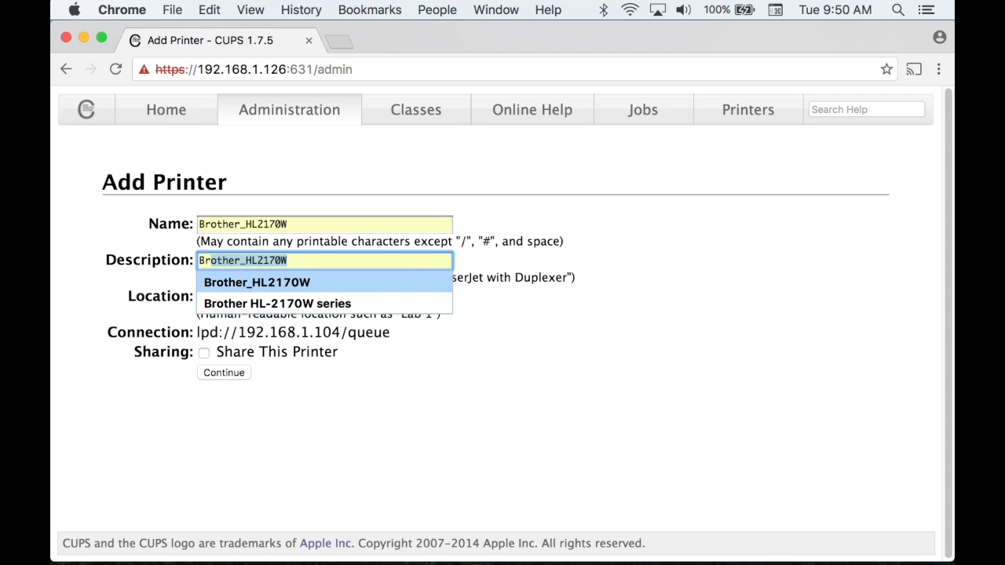
pyautogui.click(324, 296)
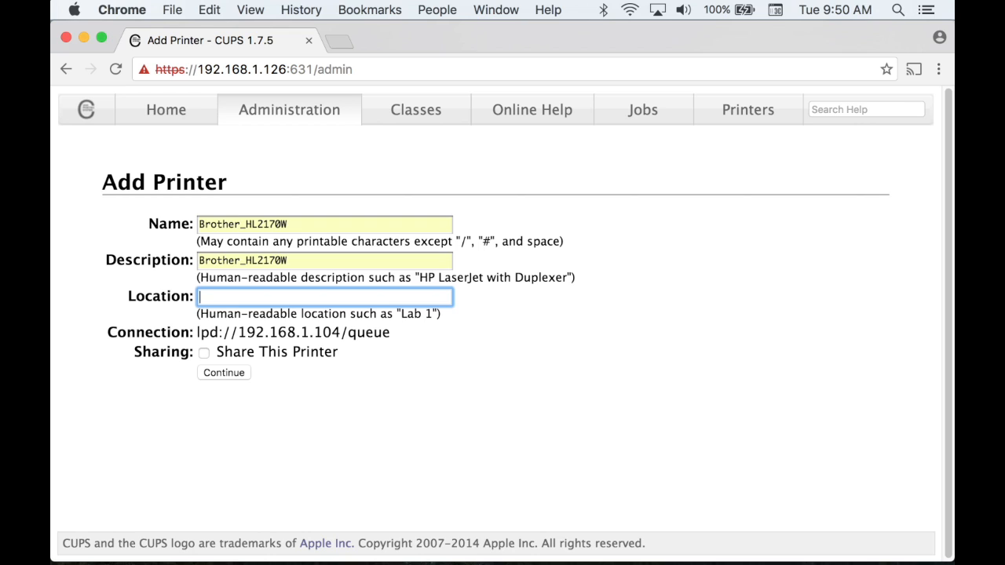
pyautogui.write('Basement')
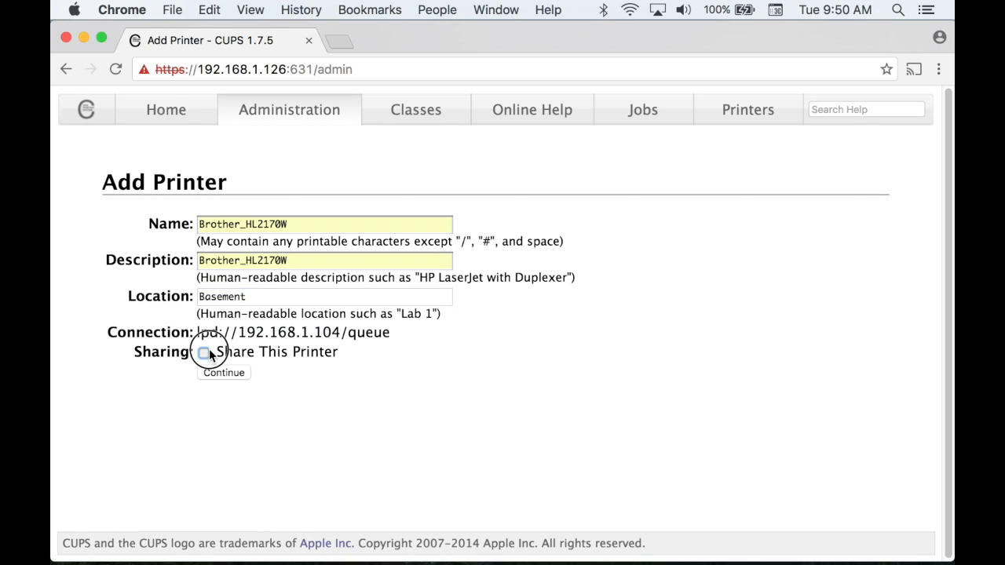
pyautogui.click(224, 372)
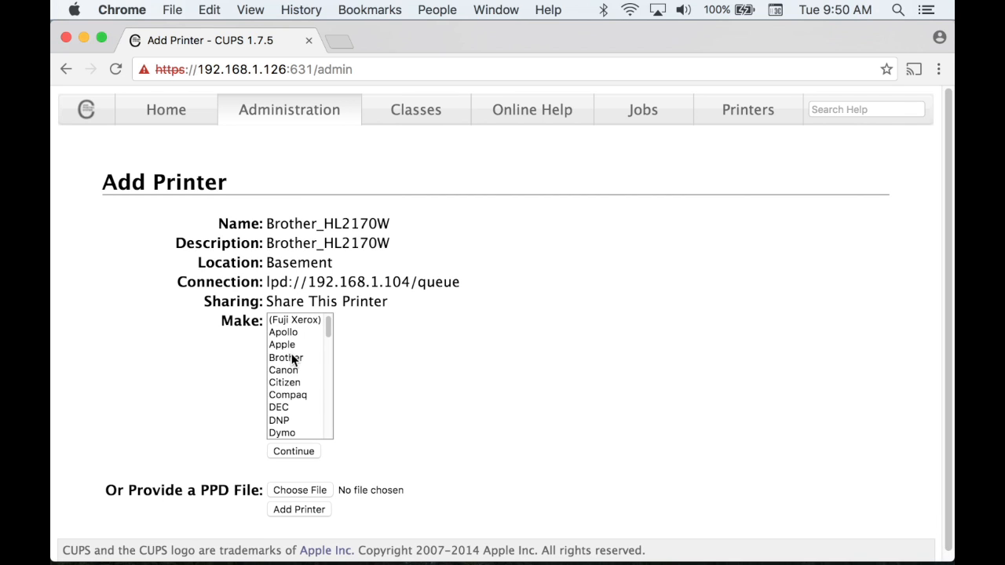
# Choose make Brother and the Brother HL-1250 CUPS+Gutenprint model
pyautogui.click(286, 358)
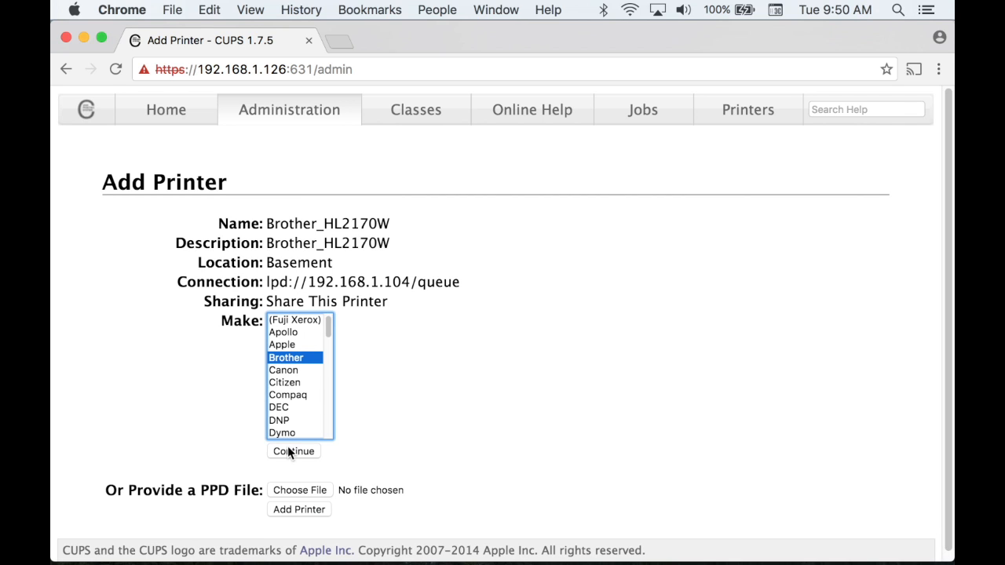
pyautogui.click(293, 451)
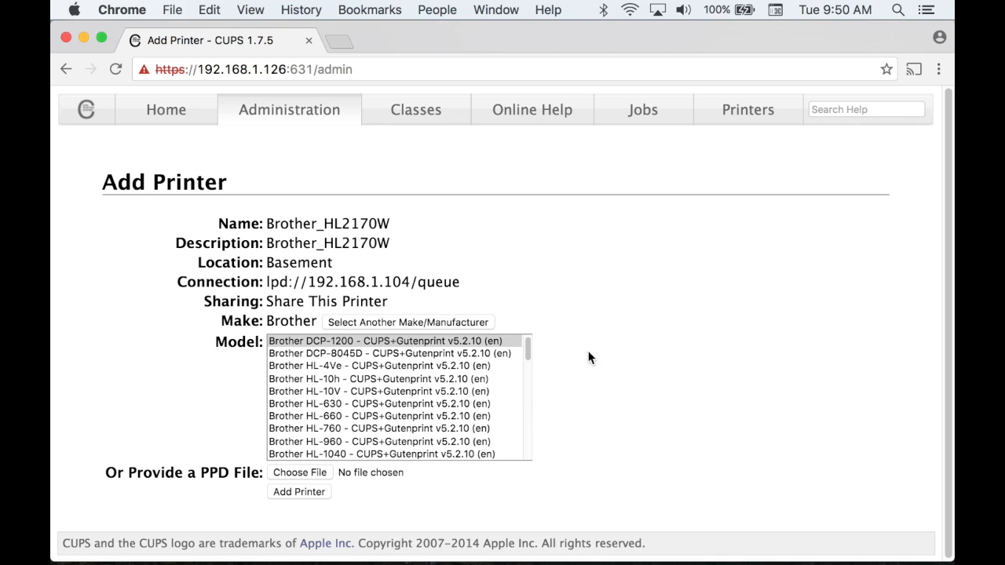
pyautogui.scroll(-3)
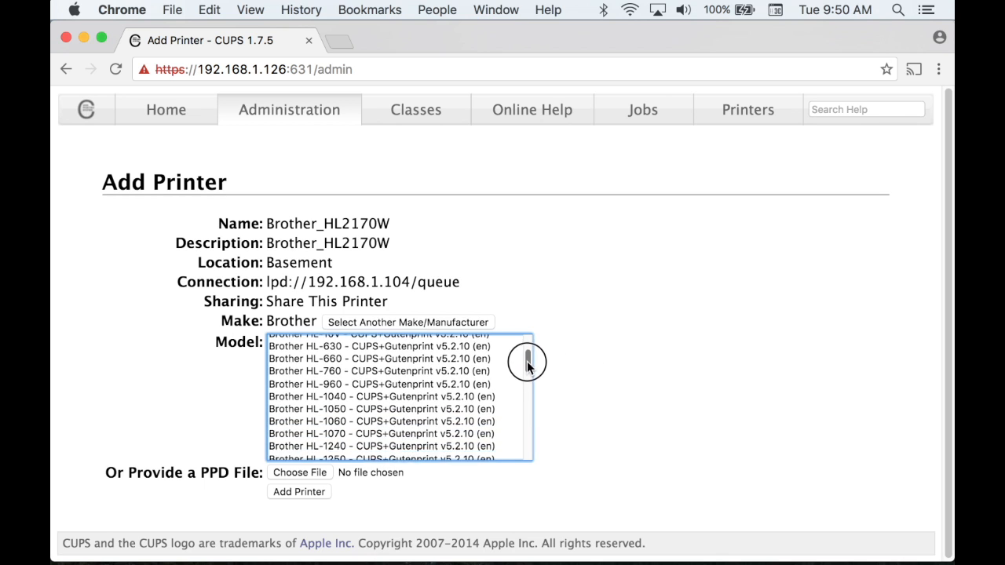
pyautogui.click(381, 417)
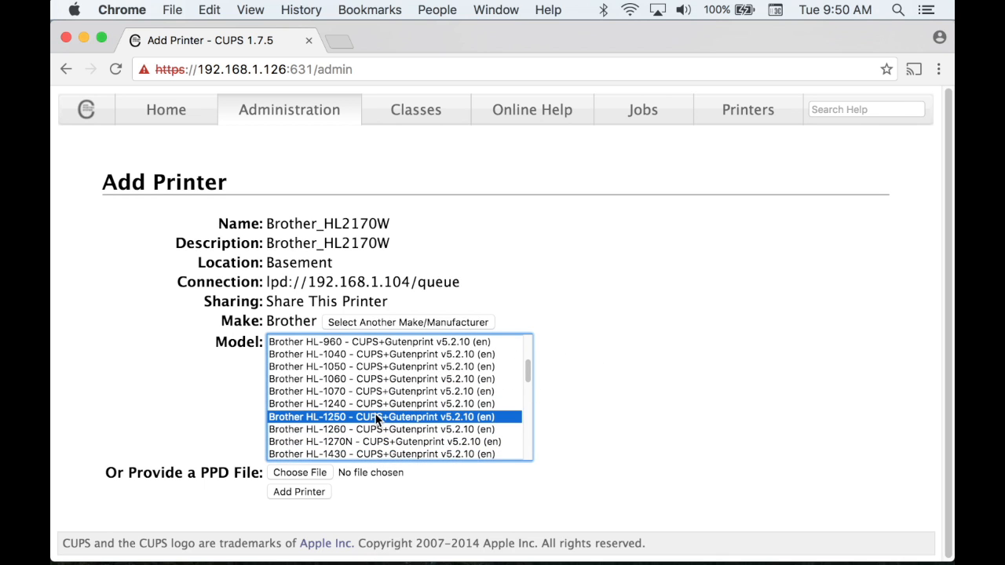
pyautogui.moveTo(307, 496)
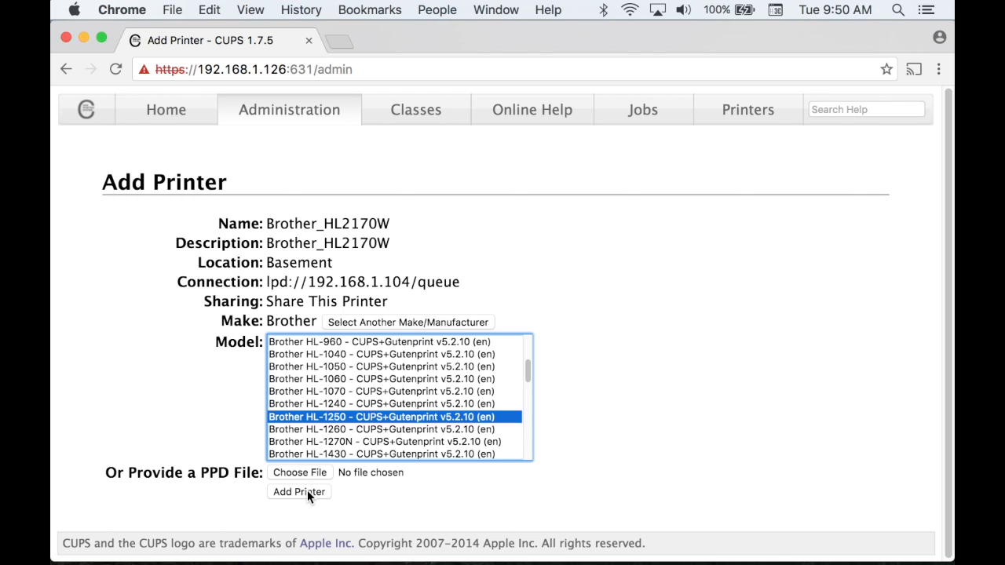
# Add the printer and save its default print options
pyautogui.click(298, 492)
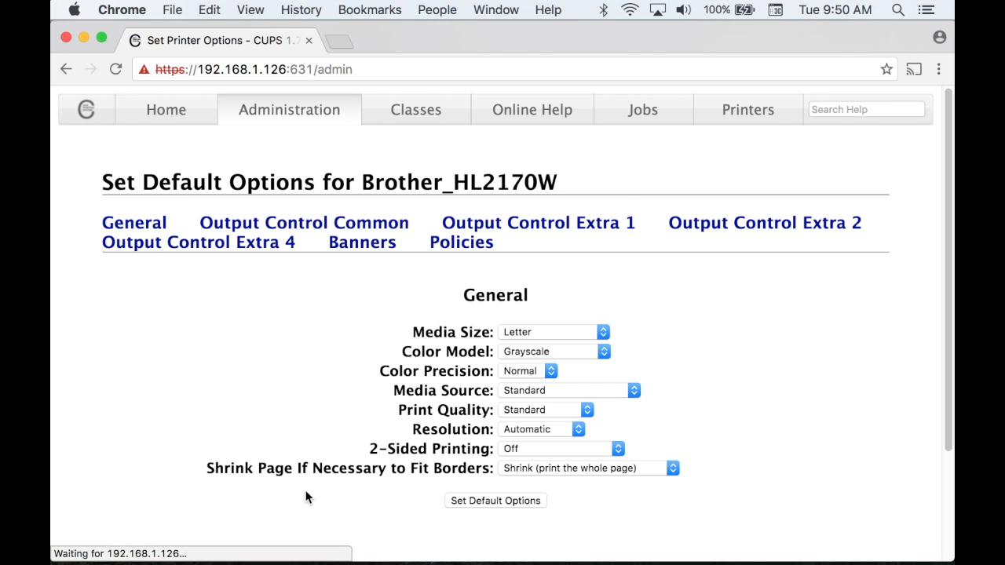
pyautogui.click(495, 501)
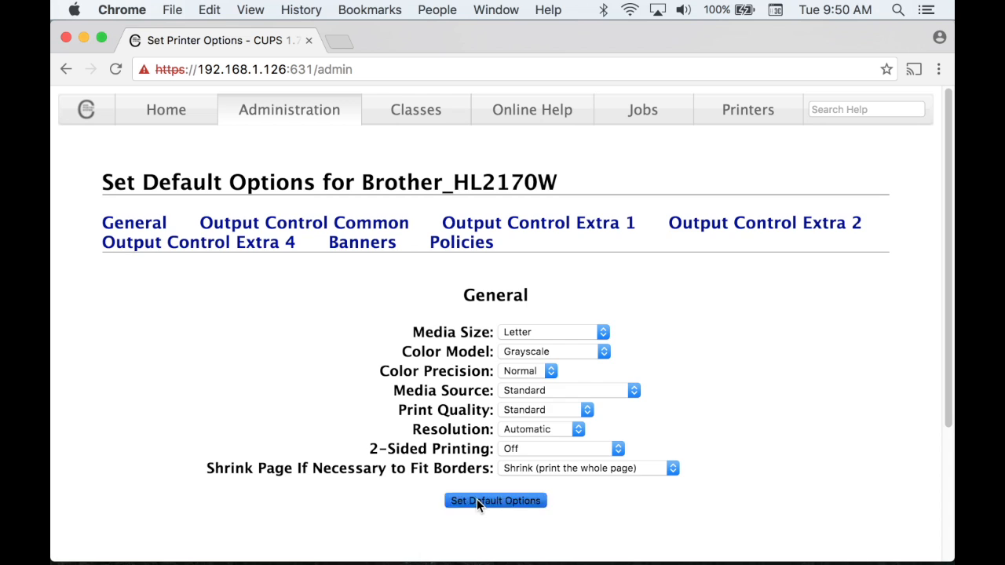
pyautogui.click(494, 501)
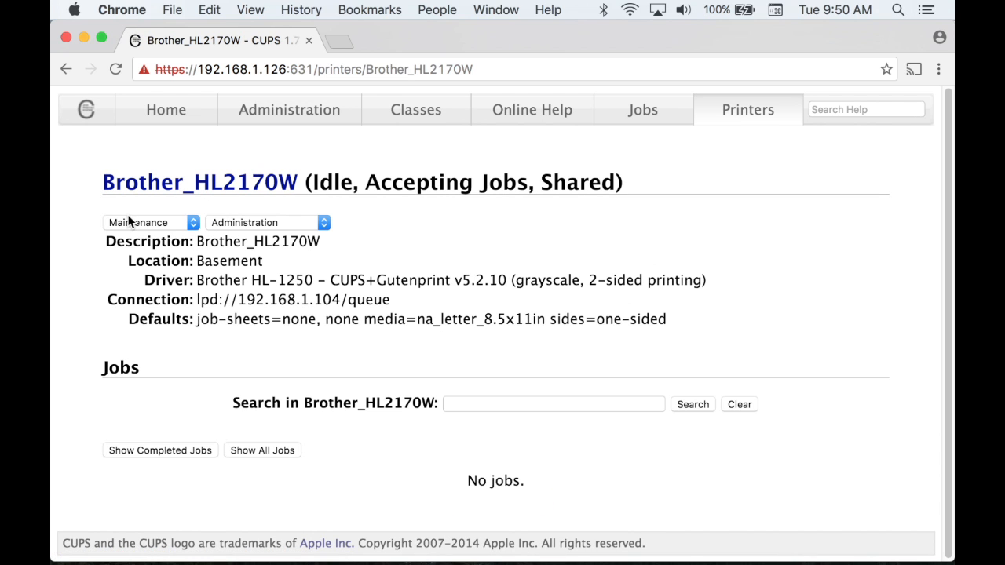
# Print a test page from the Maintenance dropdown and view the job in Brother_HL2170W's queue
pyautogui.click(149, 222)
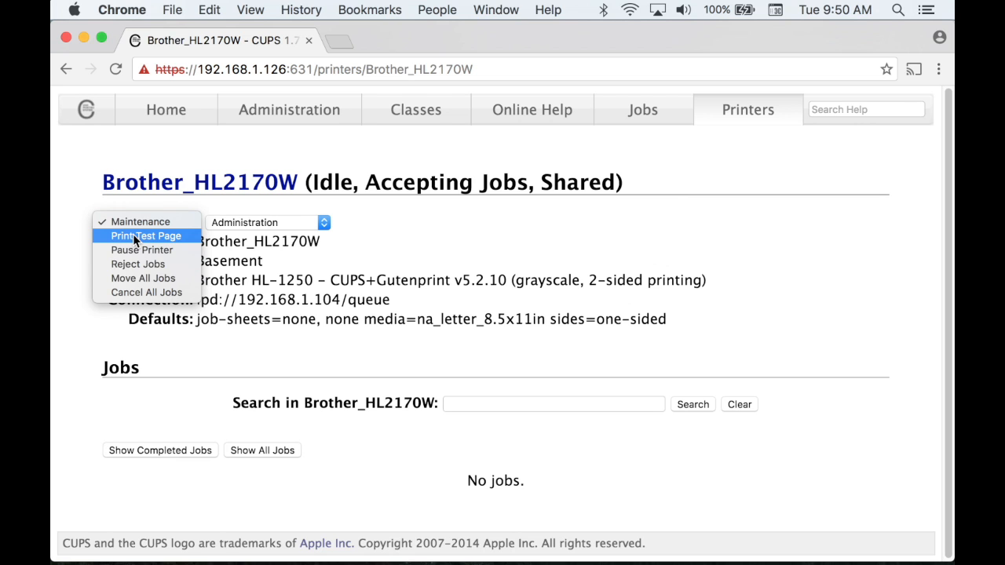
pyautogui.click(146, 235)
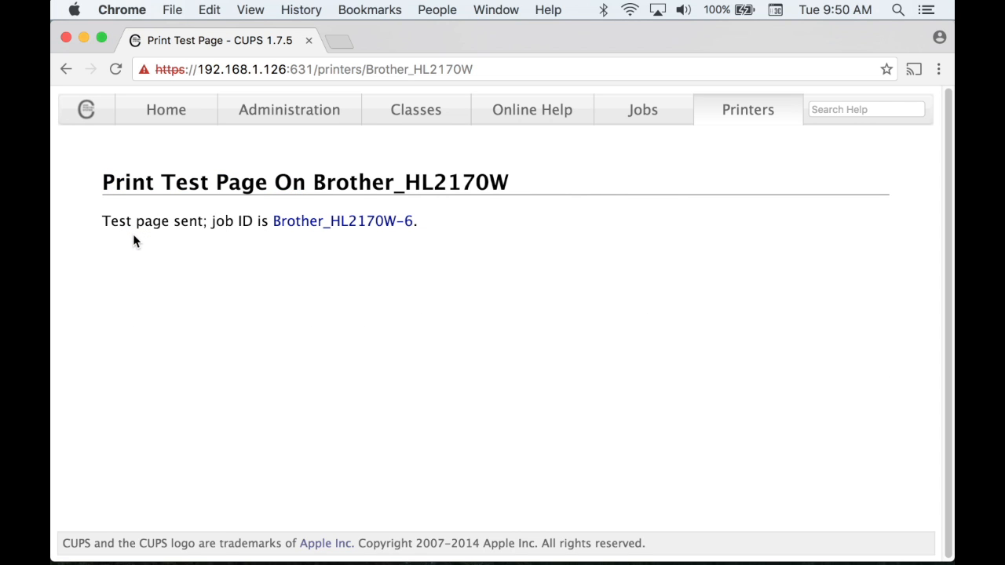
pyautogui.click(342, 221)
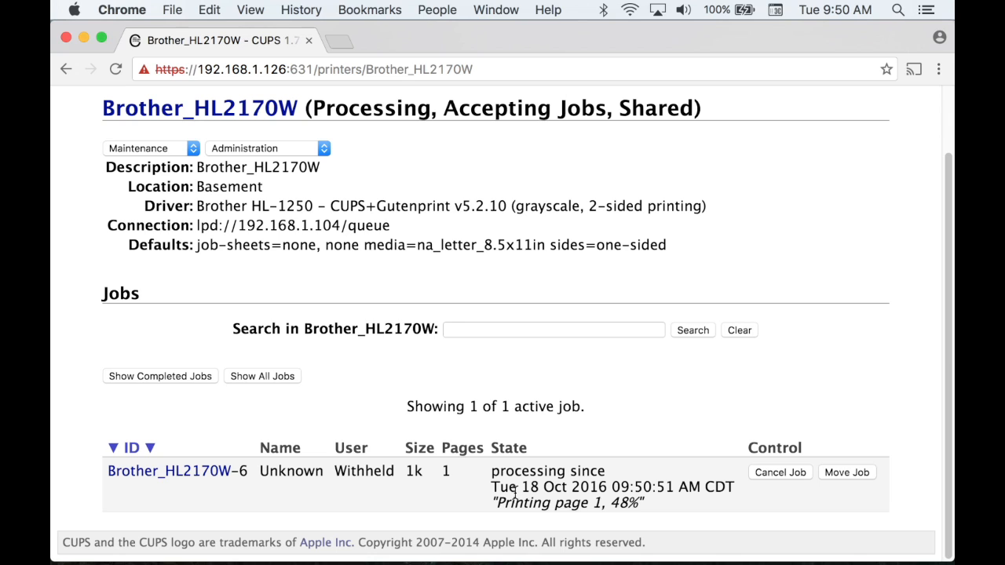
pyautogui.moveTo(651, 505)
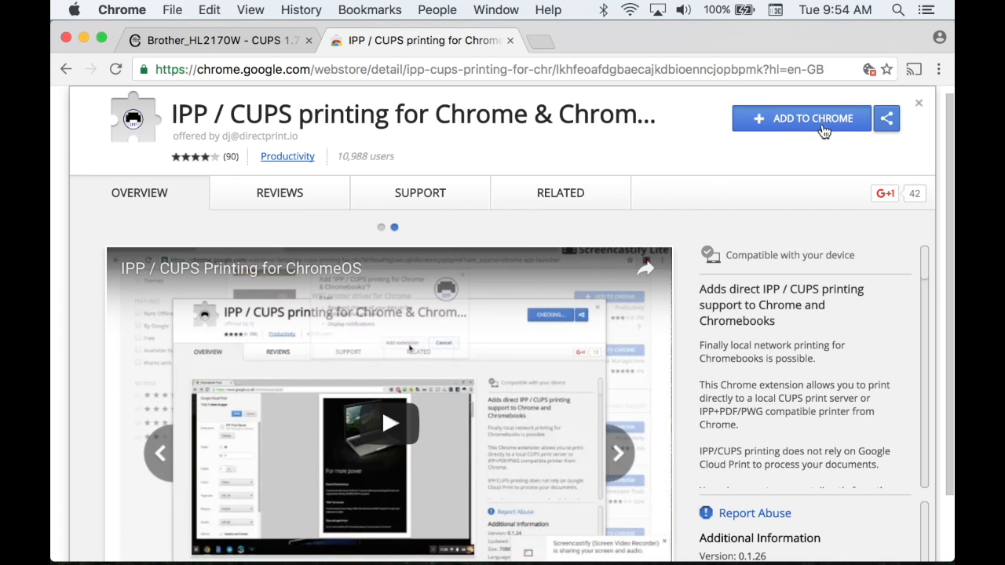
# Add the IPP / CUPS printing extension to Chrome and open its Manage printers view
pyautogui.click(813, 119)
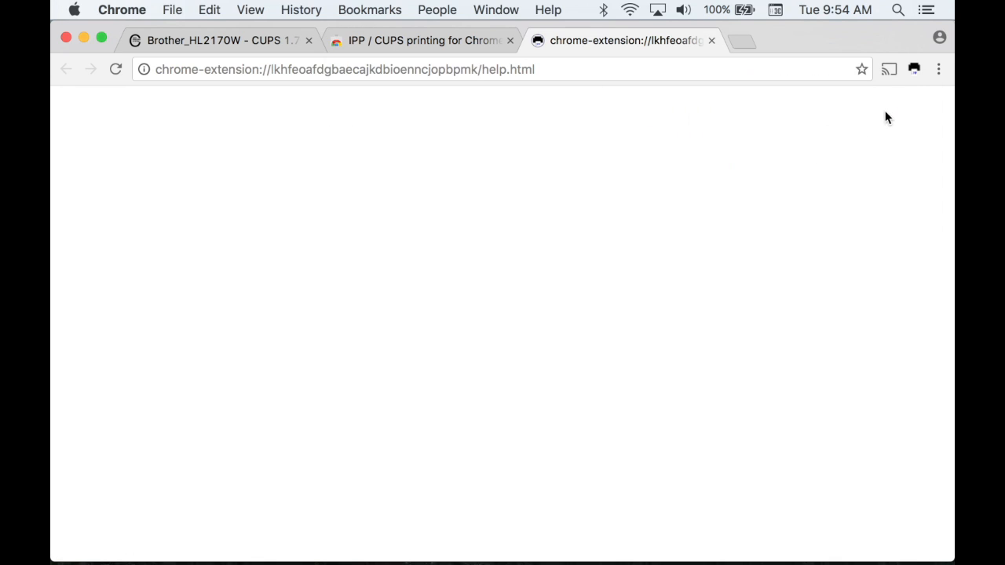
pyautogui.click(914, 69)
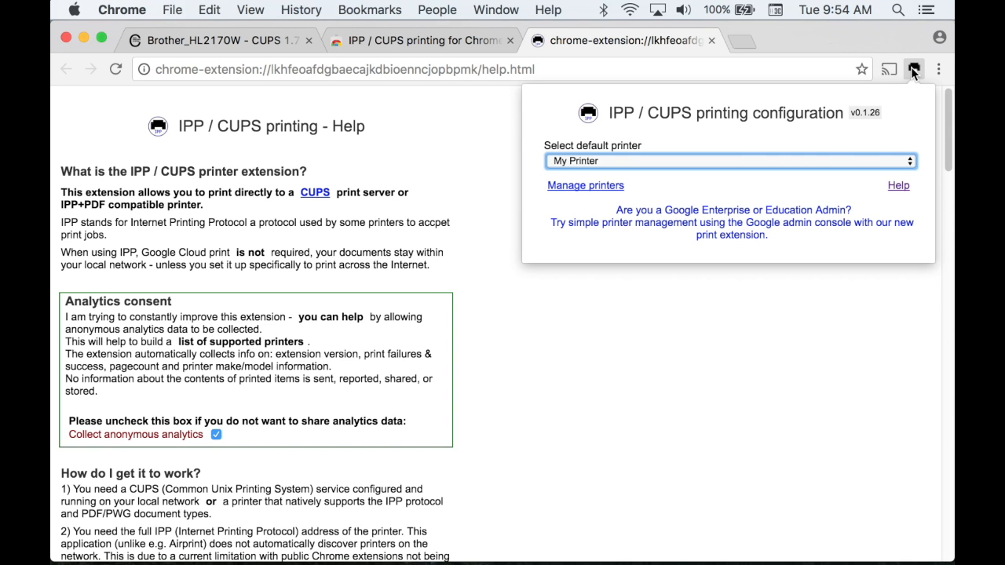
pyautogui.click(585, 186)
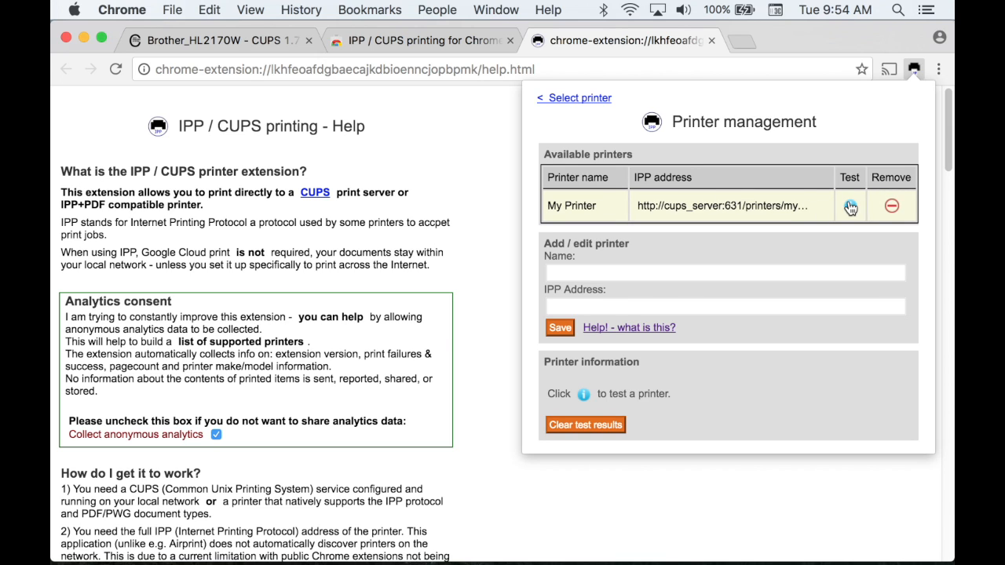
# Remove the placeholder My Printer entry and begin a new entry named Bro
pyautogui.click(891, 205)
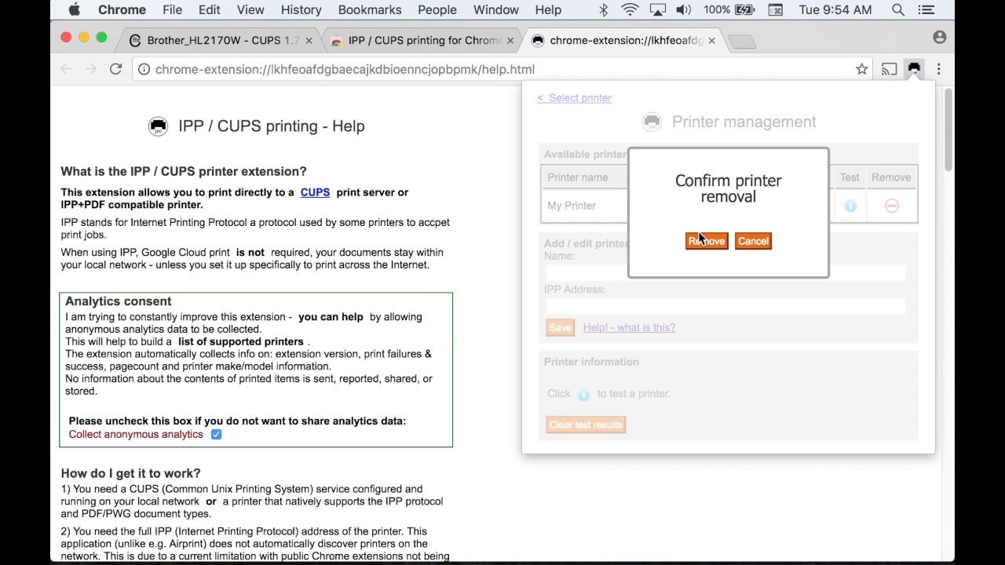
pyautogui.click(706, 241)
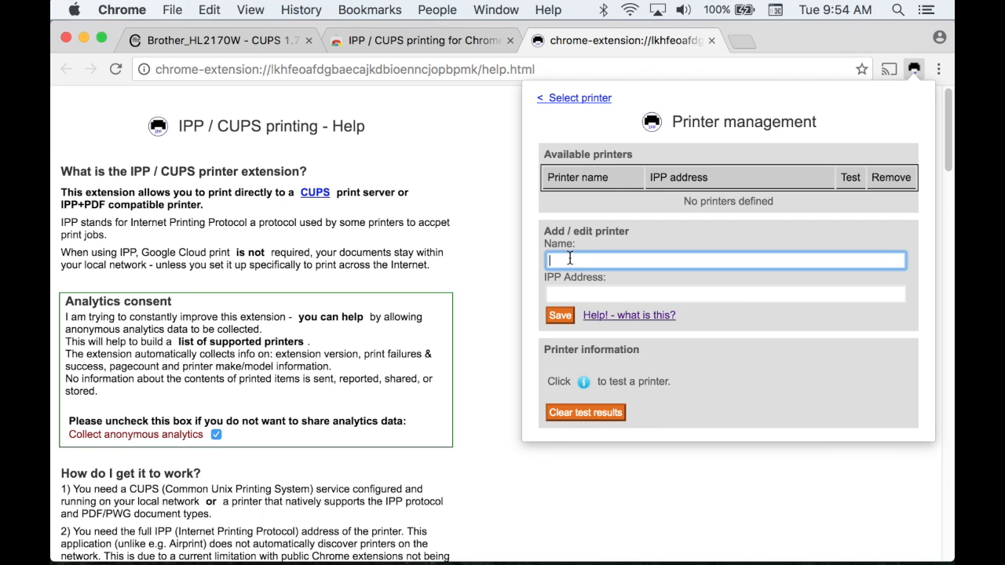
pyautogui.write('Bro')
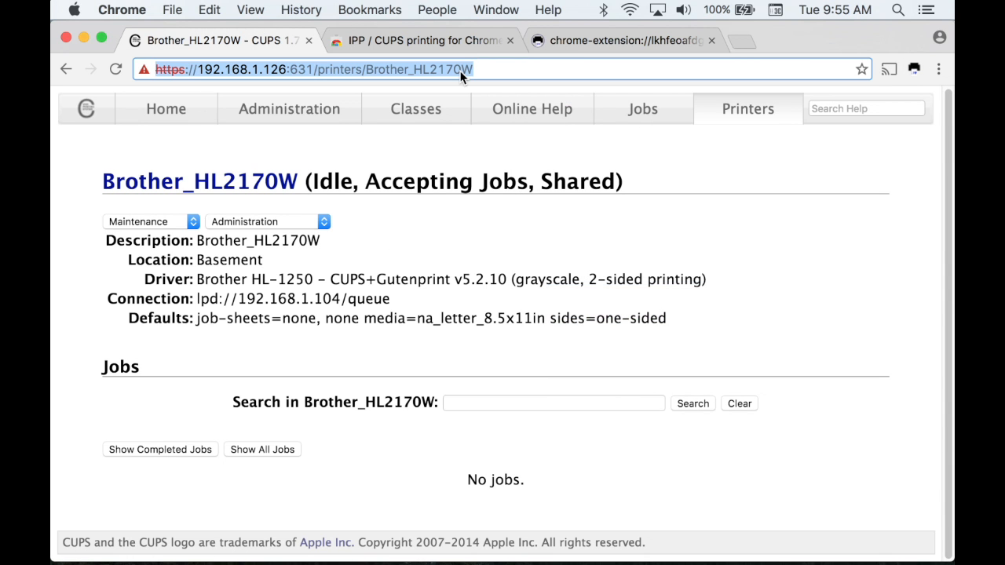
pyautogui.moveTo(570, 40)
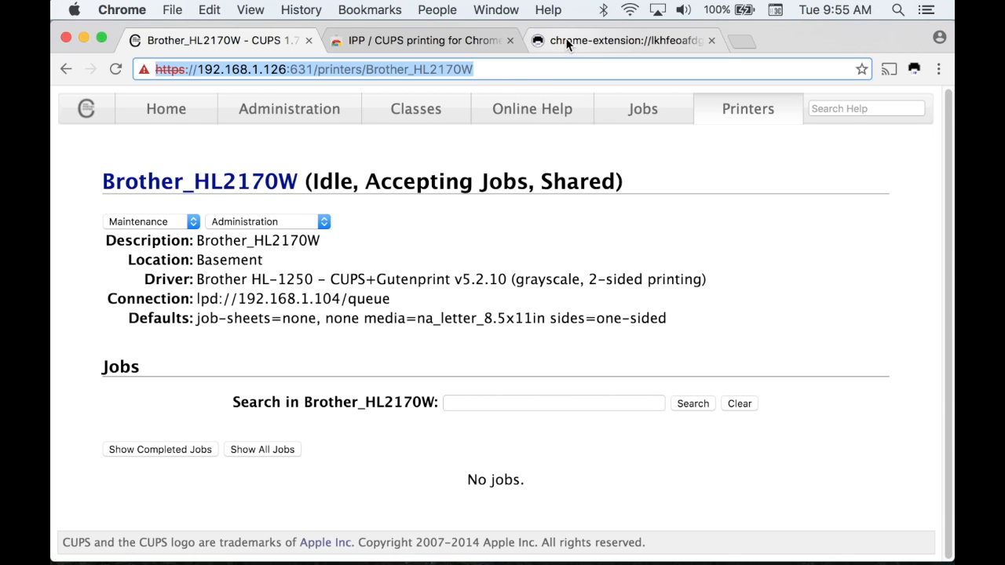
pyautogui.click(913, 69)
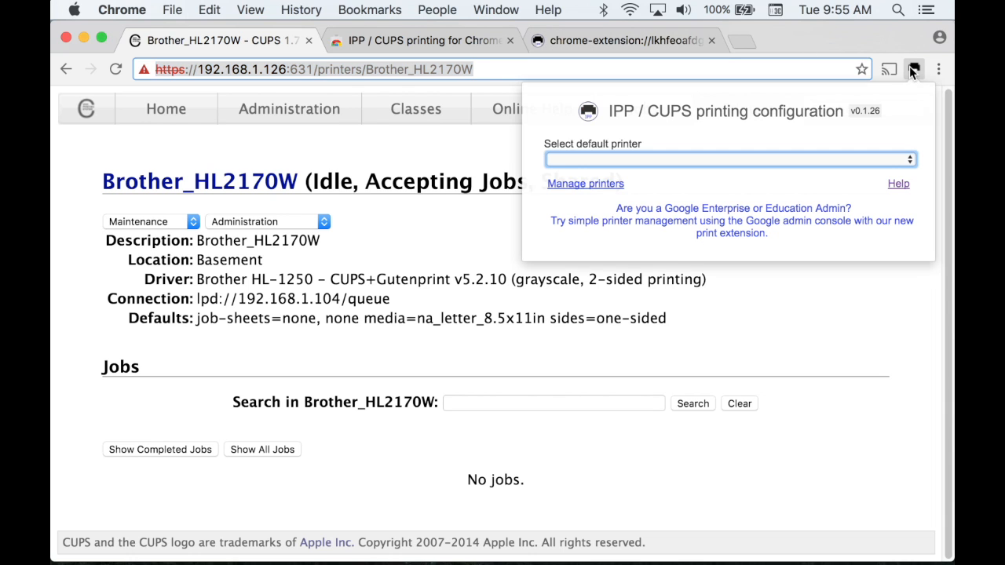
pyautogui.click(585, 183)
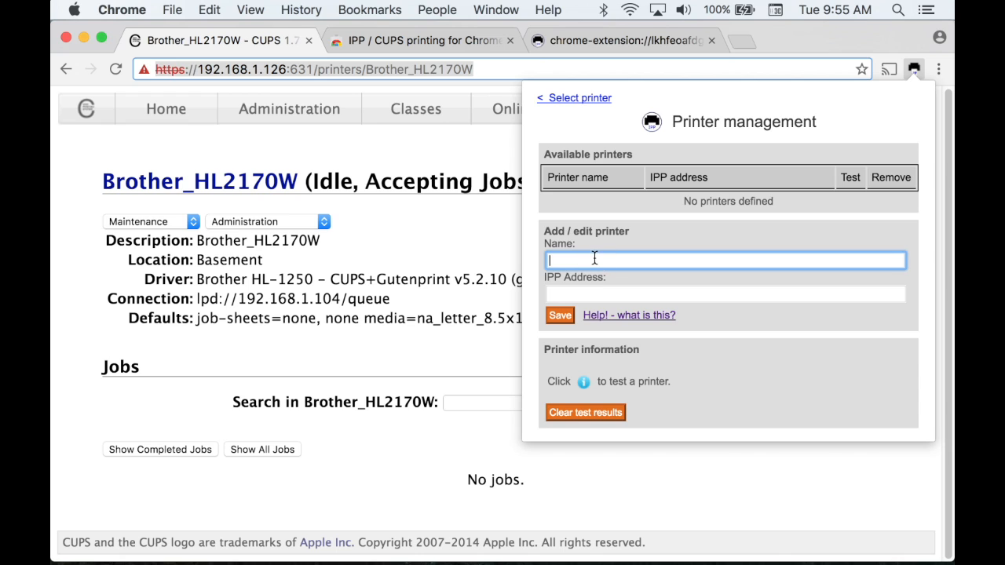
pyautogui.write('Brother')
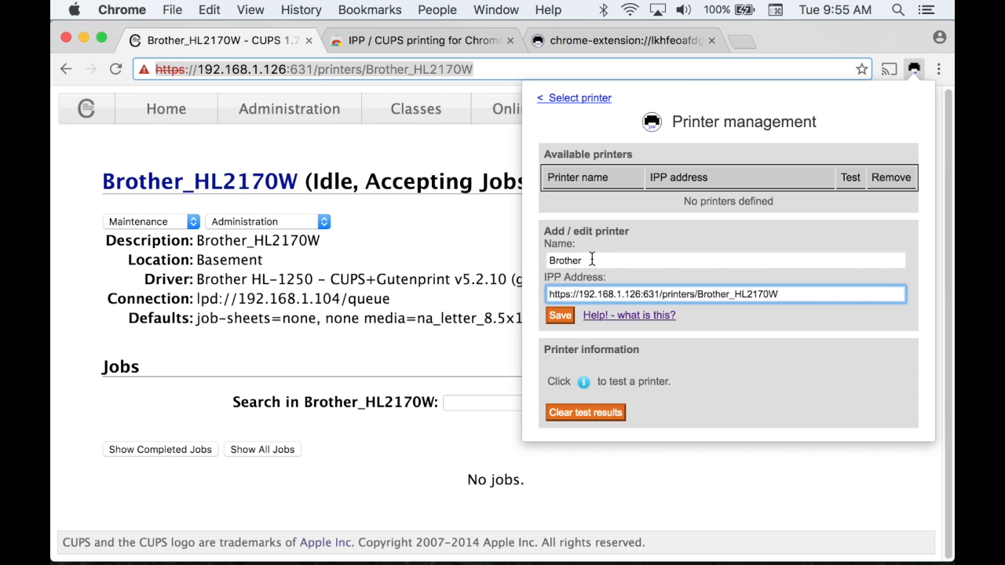
pyautogui.click(560, 315)
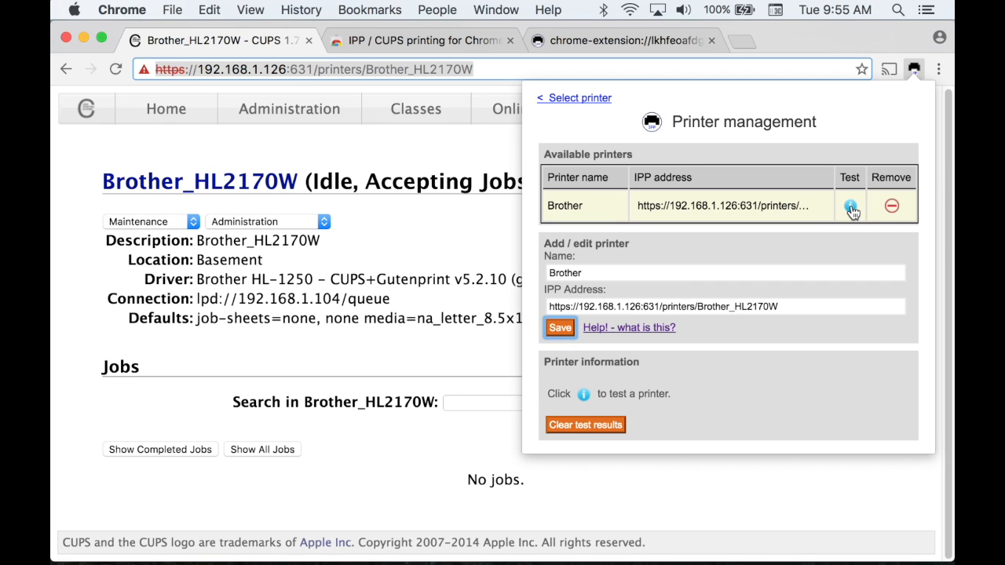
# Run the compatibility test on the Brother printer and close the management panel
pyautogui.click(850, 205)
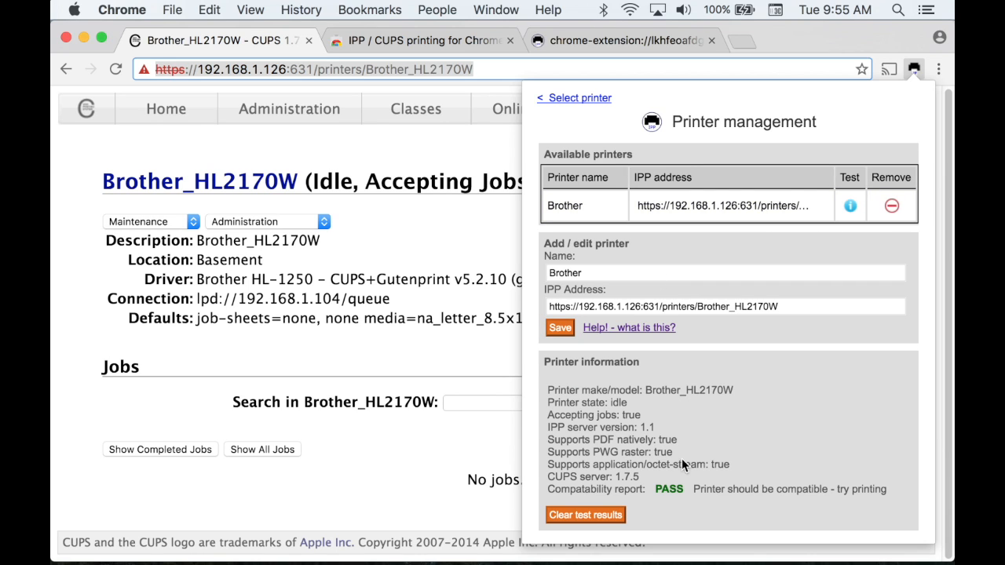
pyautogui.moveTo(691, 486)
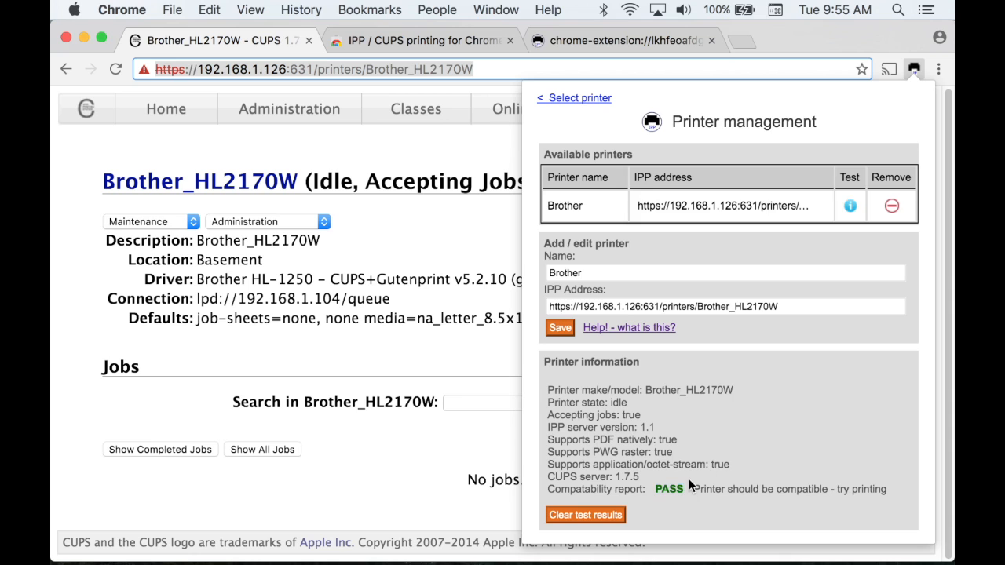
pyautogui.moveTo(462, 148)
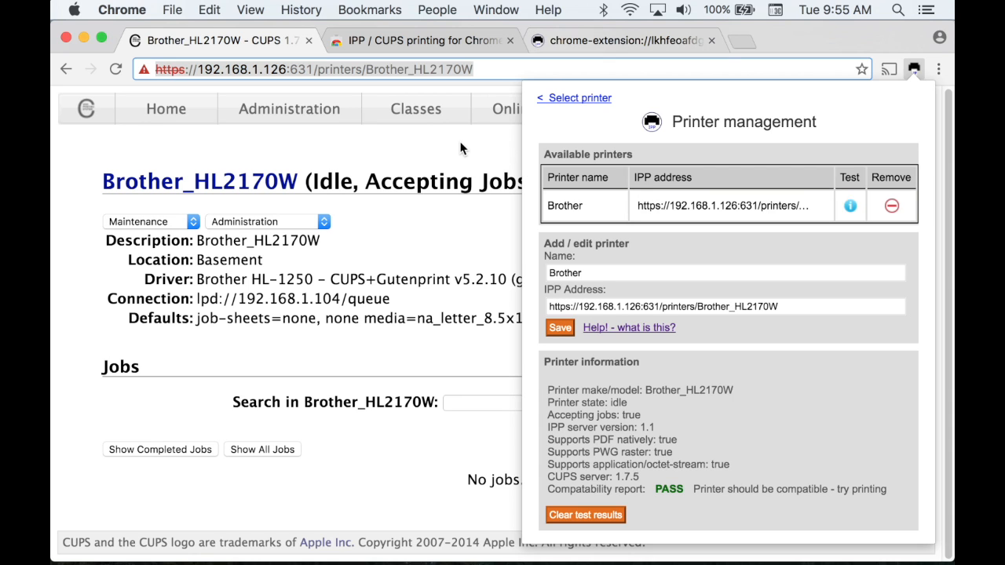
pyautogui.click(913, 69)
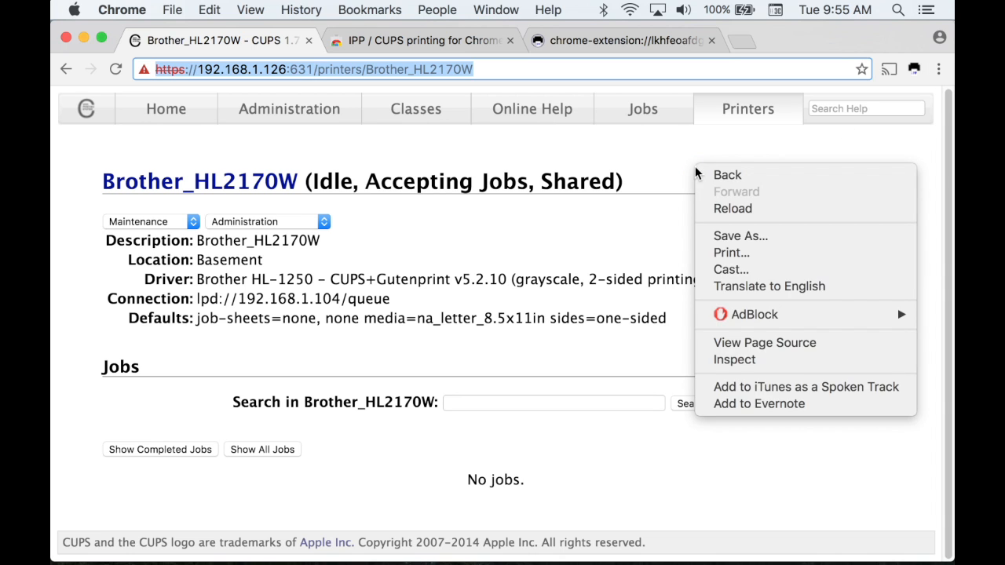
# Bring up Chrome's print dialog for the CUPS printer page with IPP/CUPS Printer as destination
pyautogui.click(939, 69)
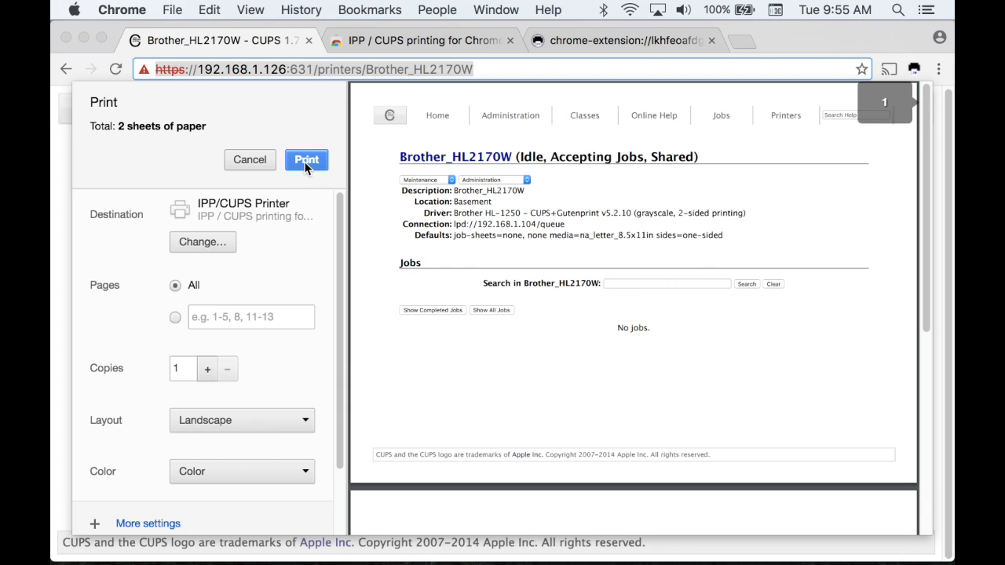
pyautogui.moveTo(209, 369)
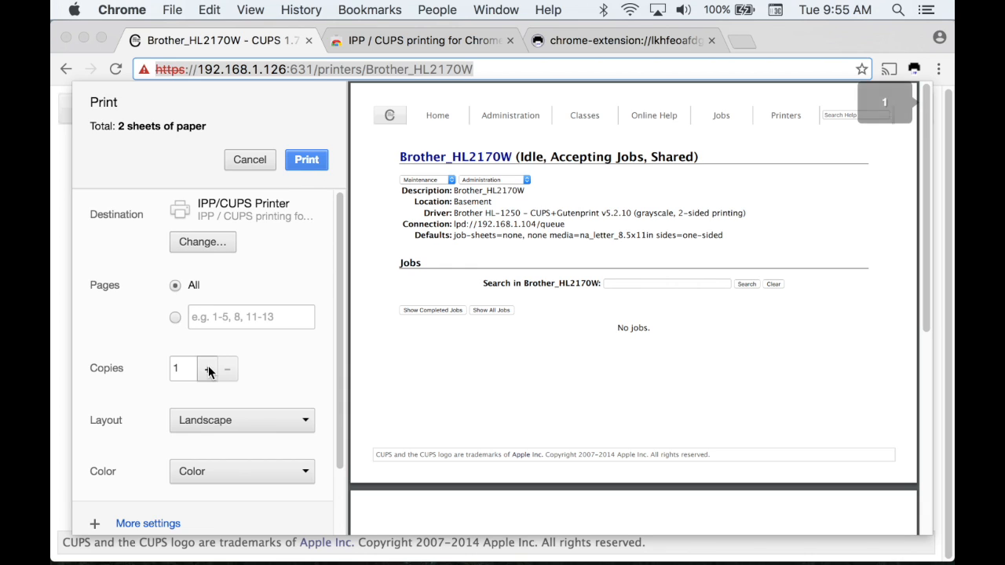